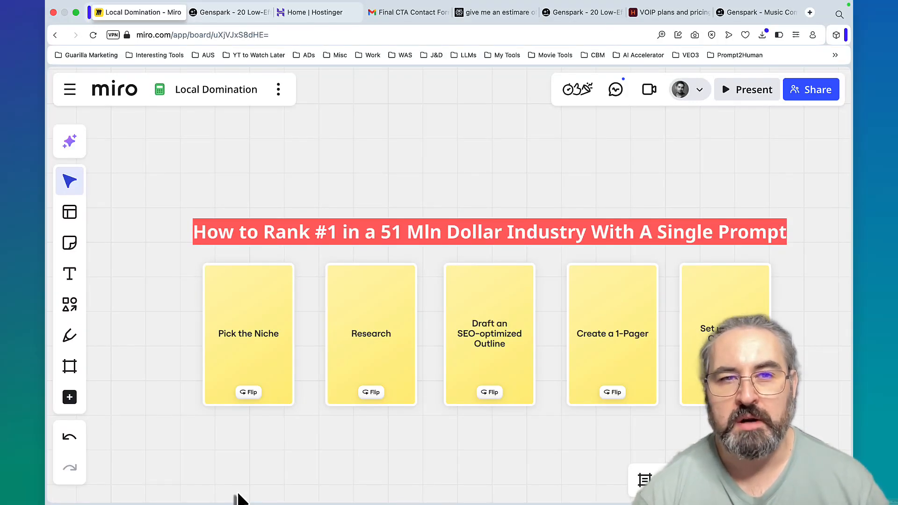
pyautogui.moveTo(197, 159)
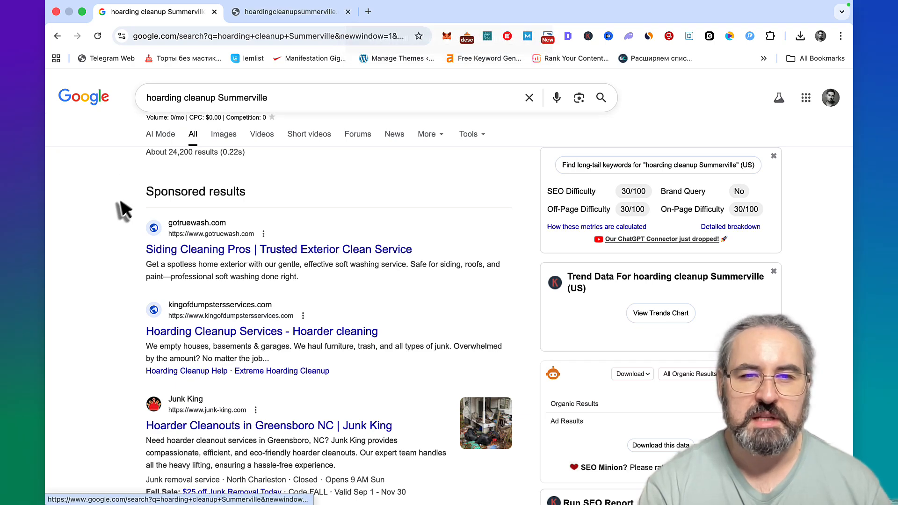
pyautogui.moveTo(239, 211)
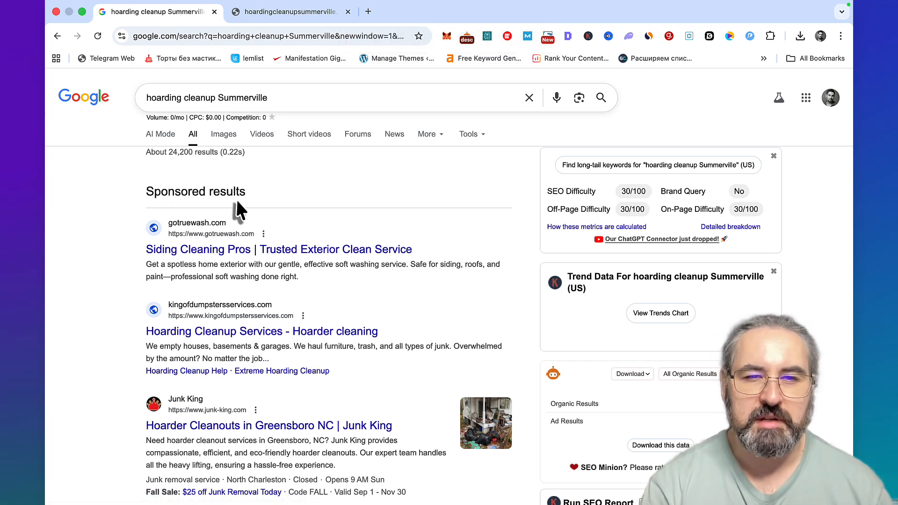
# - Scroll past the sponsored ads to the hoardingcleanupsummerville.com organic result
pyautogui.scroll(-3)
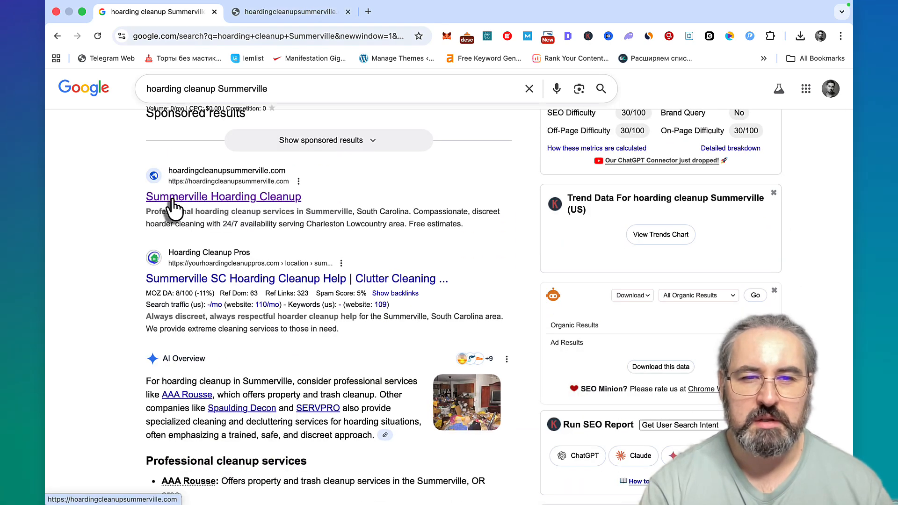
# - Browse the Summerville Hoarding Cleanup site, then bring up the Gmail 'hoarding' lead email
pyautogui.click(222, 196)
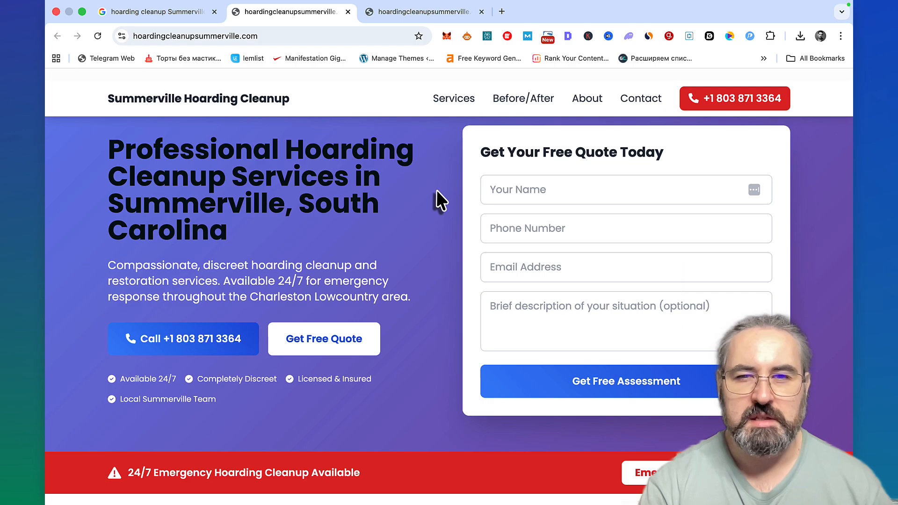
pyautogui.scroll(-3)
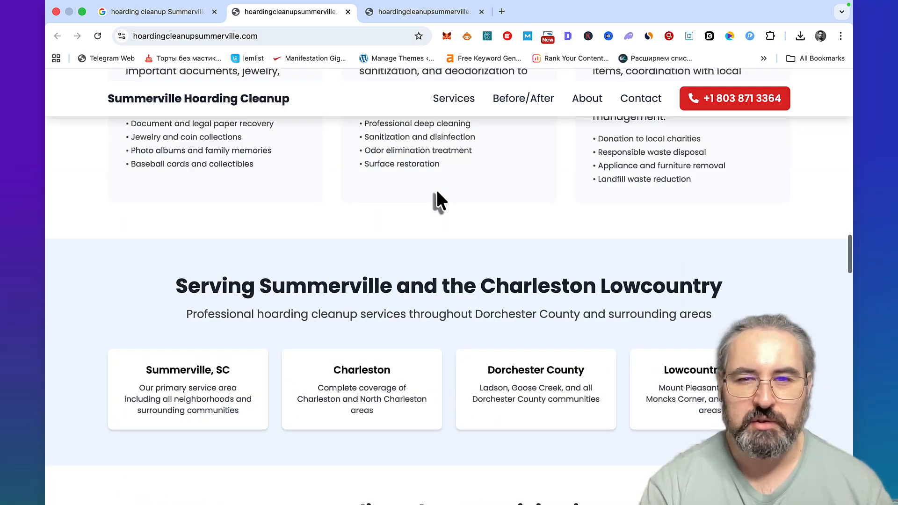
pyautogui.scroll(3)
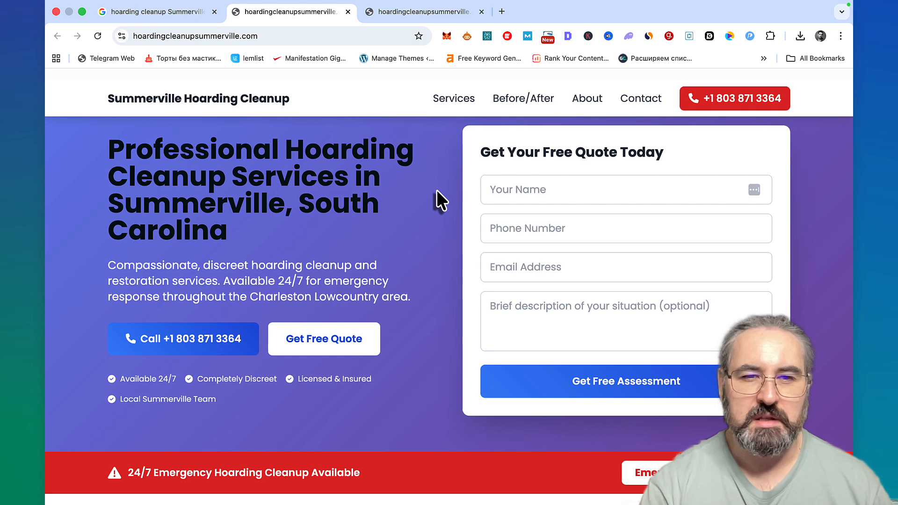
pyautogui.moveTo(358, 149)
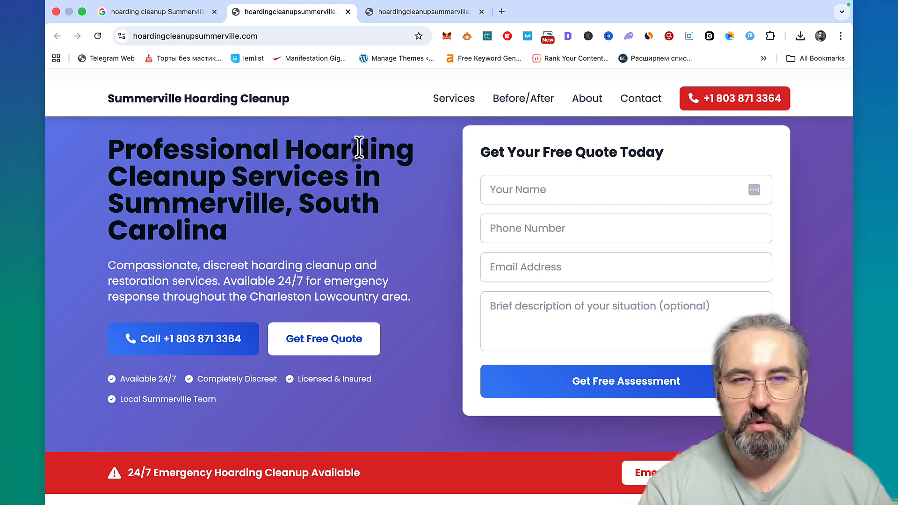
pyautogui.click(404, 13)
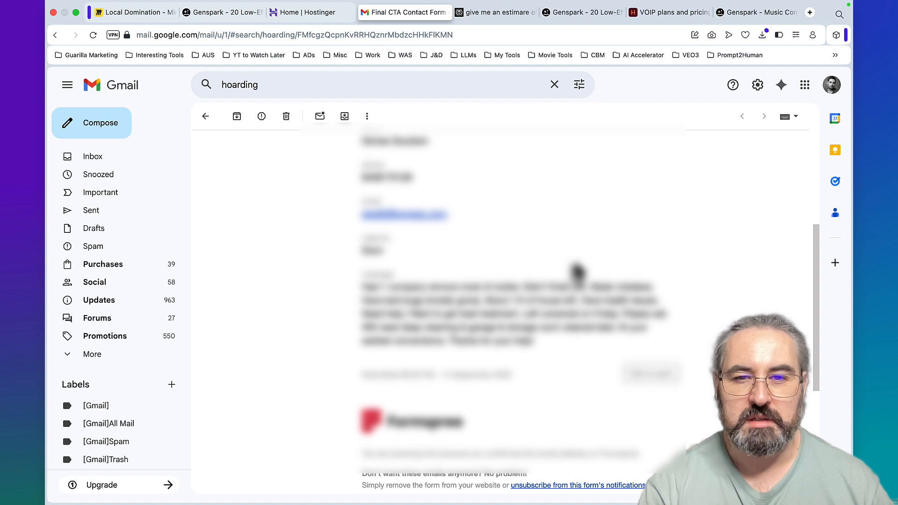
pyautogui.scroll(3)
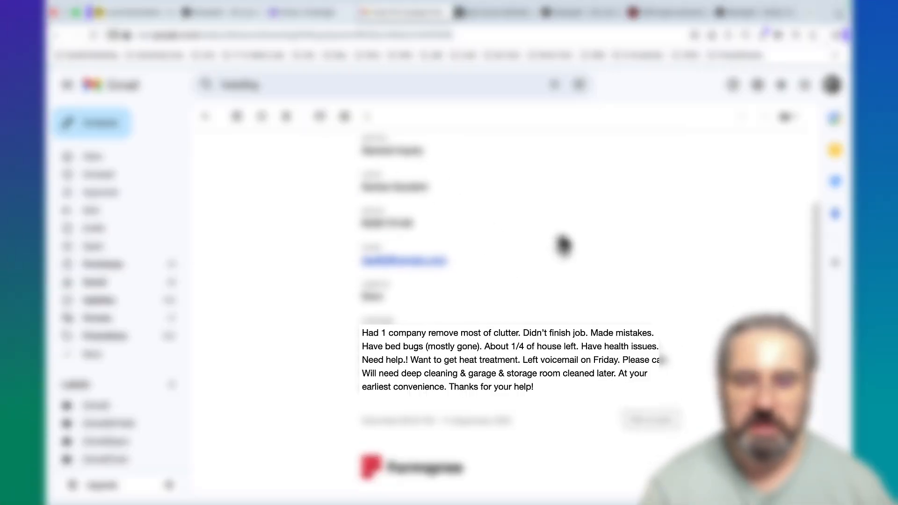
pyautogui.moveTo(468, 343)
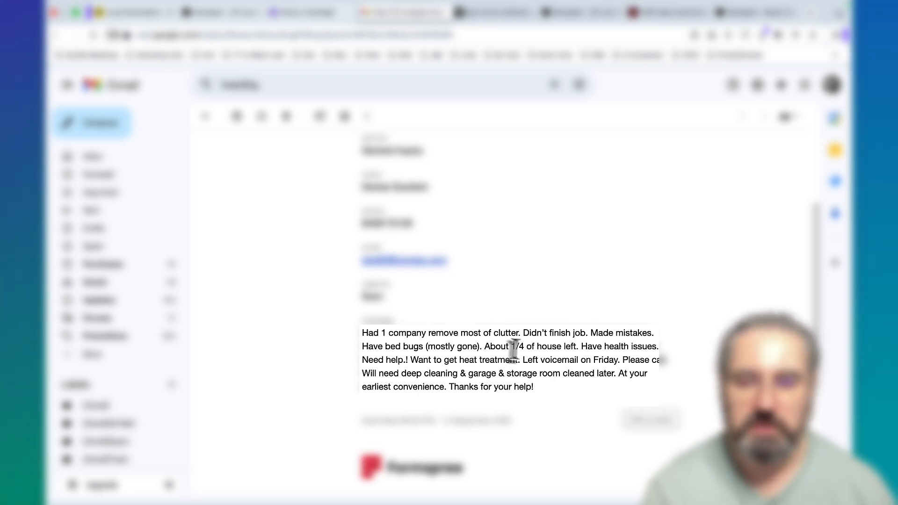
pyautogui.moveTo(564, 403)
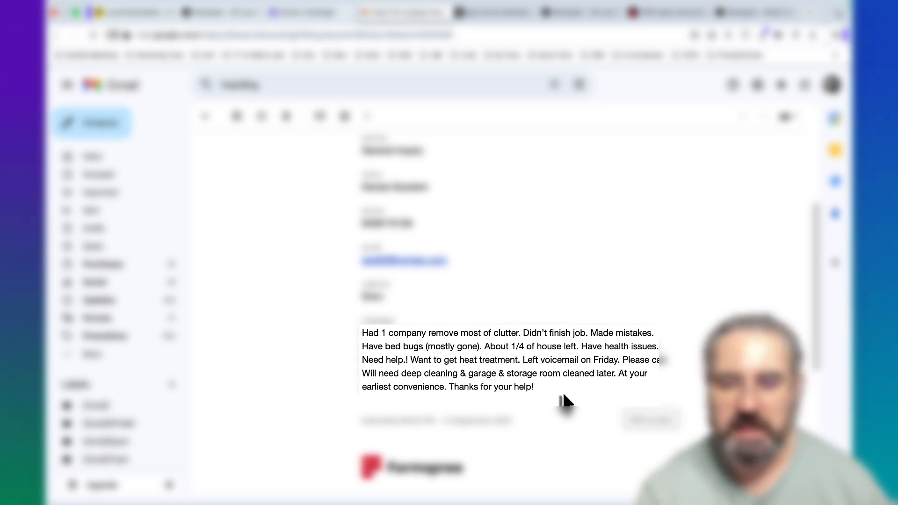
pyautogui.moveTo(413, 360)
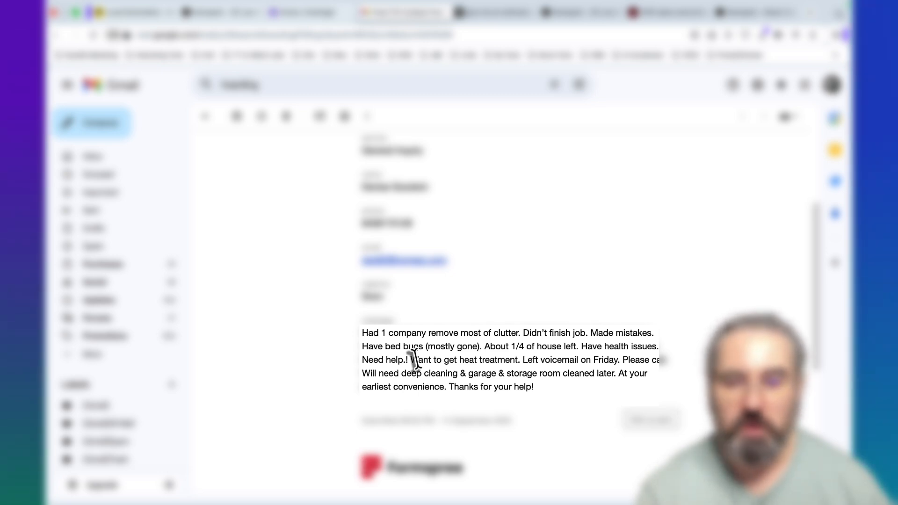
pyautogui.moveTo(567, 390)
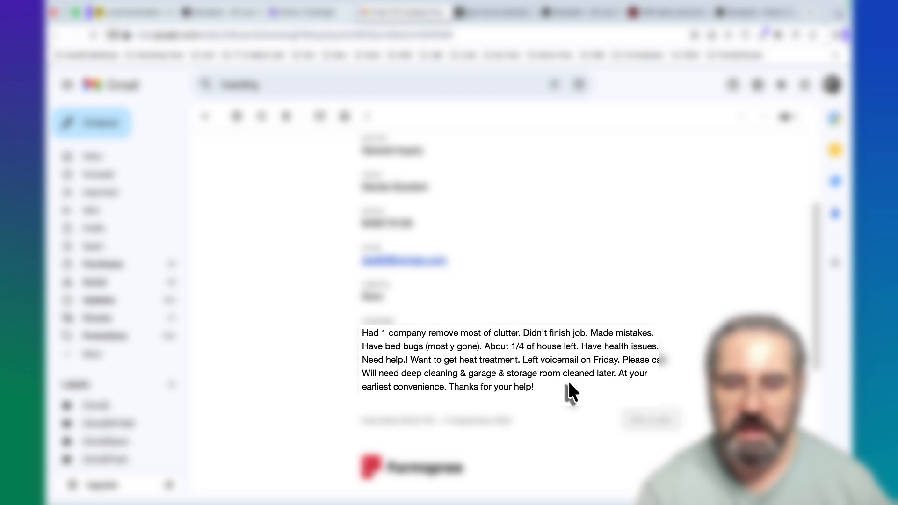
pyautogui.moveTo(558, 401)
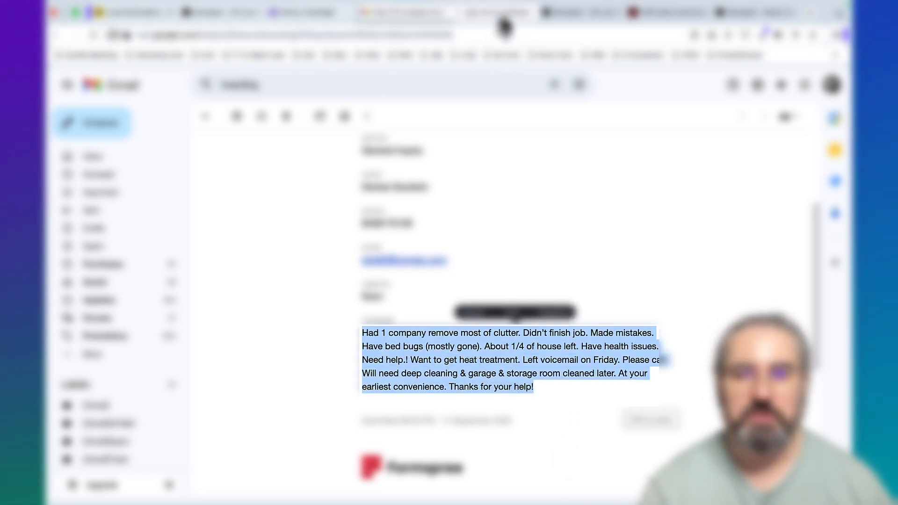
# - Scroll Perplexity to South Carolina's $51.1 million and Summerville's $502,000 market estimates
pyautogui.click(491, 12)
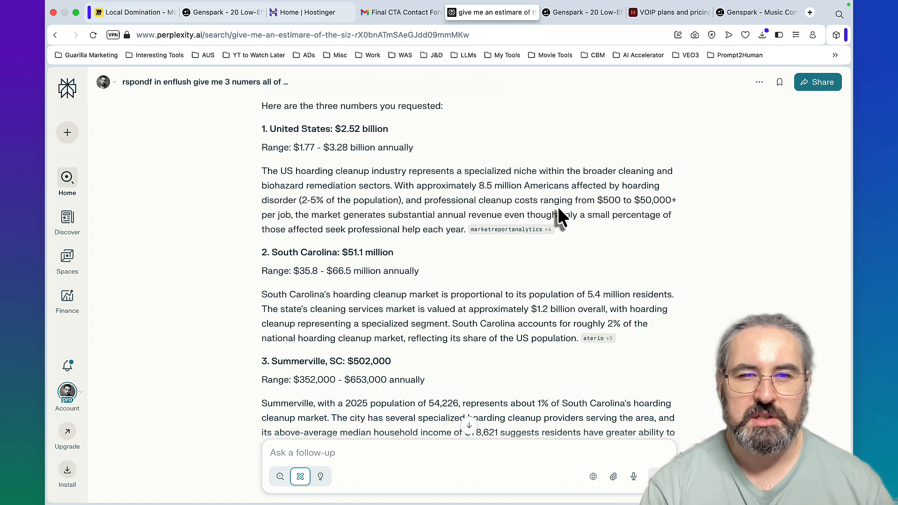
pyautogui.moveTo(421, 215)
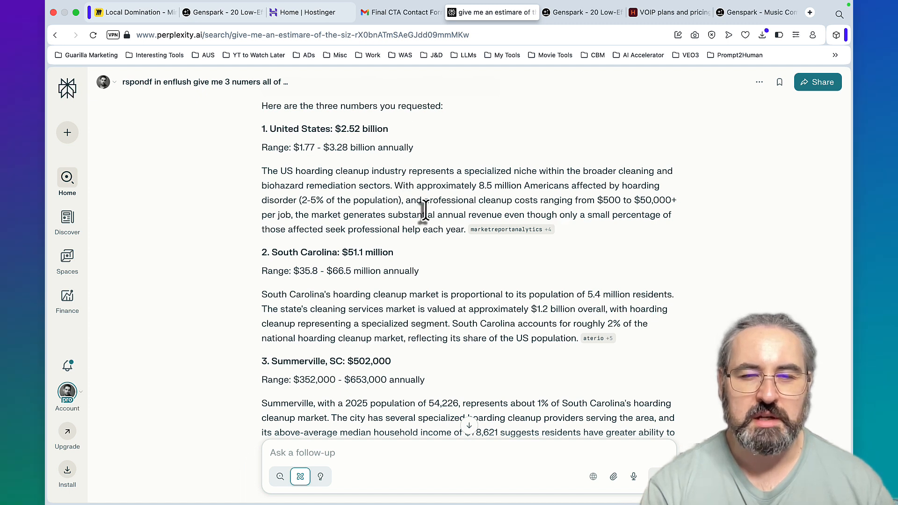
pyautogui.moveTo(335, 147)
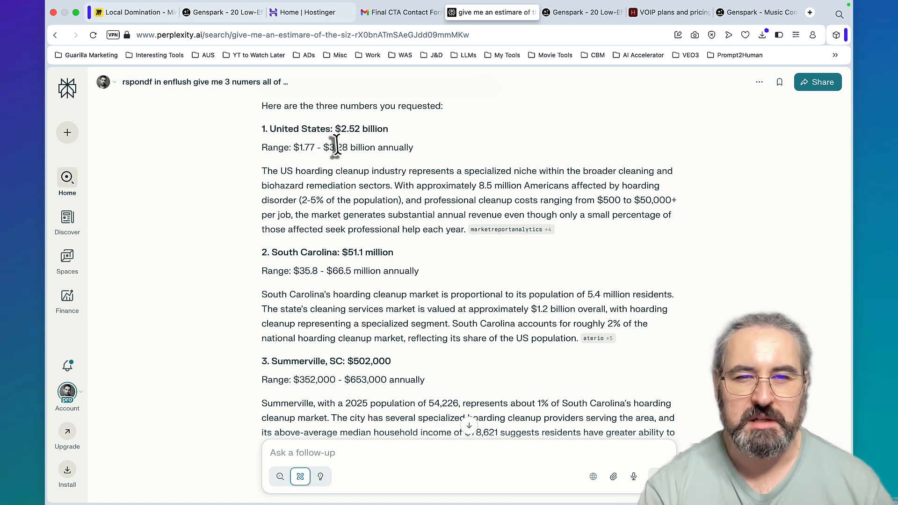
pyautogui.moveTo(339, 155)
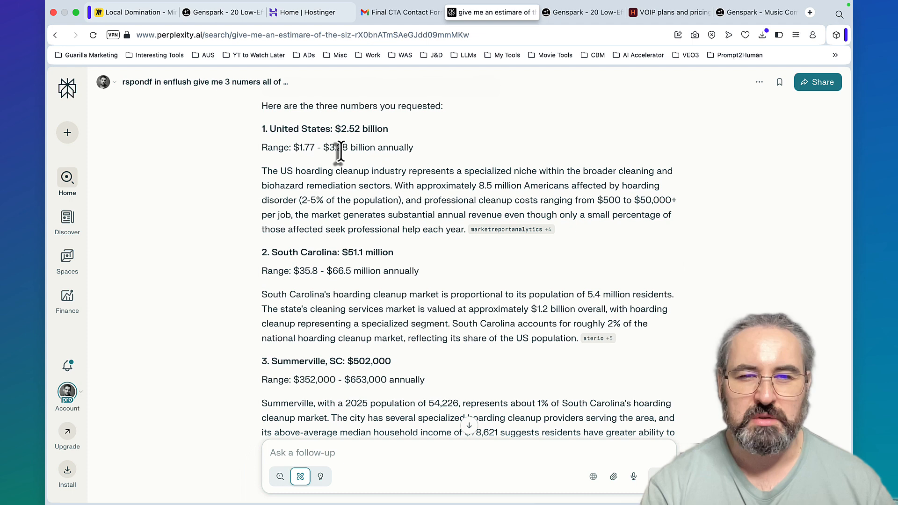
pyautogui.scroll(-3)
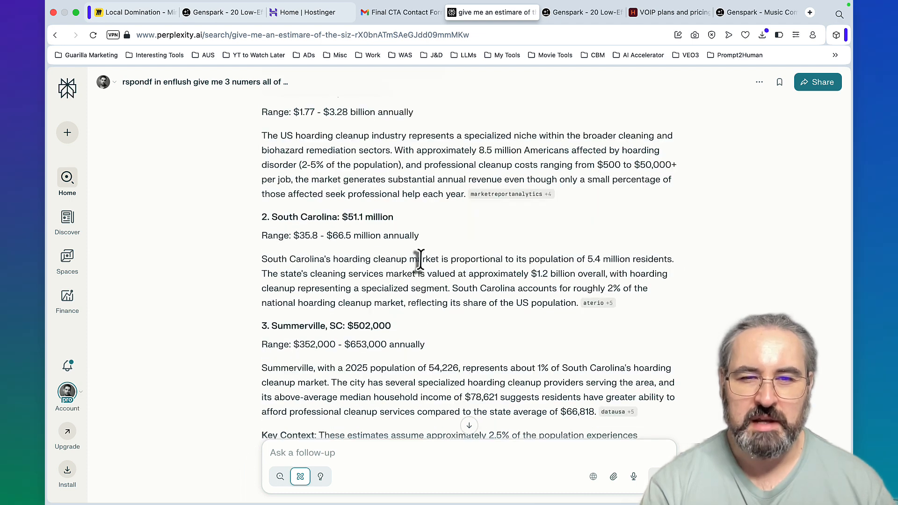
pyautogui.moveTo(355, 261)
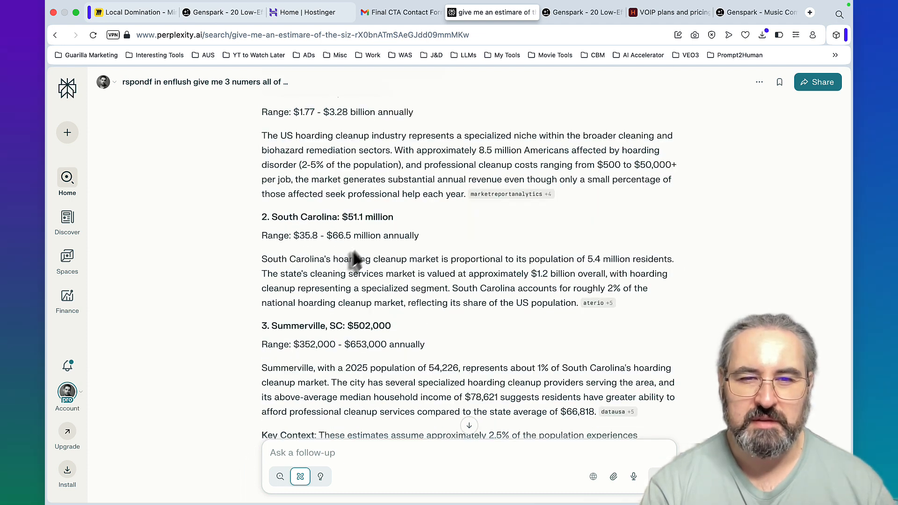
pyautogui.scroll(-3)
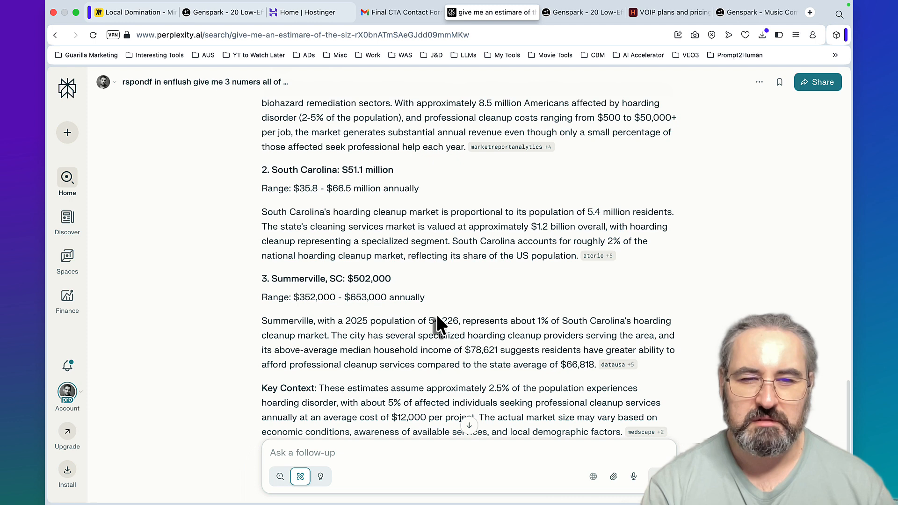
pyautogui.moveTo(439, 336)
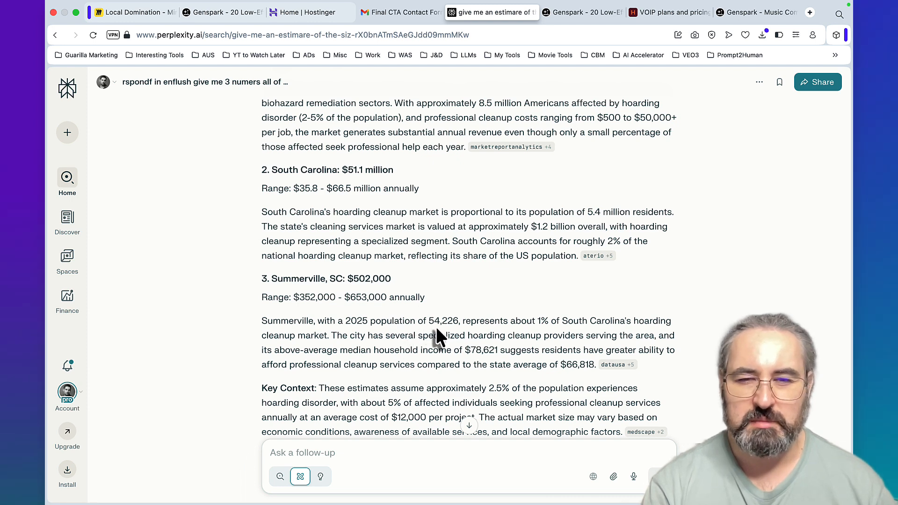
pyautogui.moveTo(361, 321)
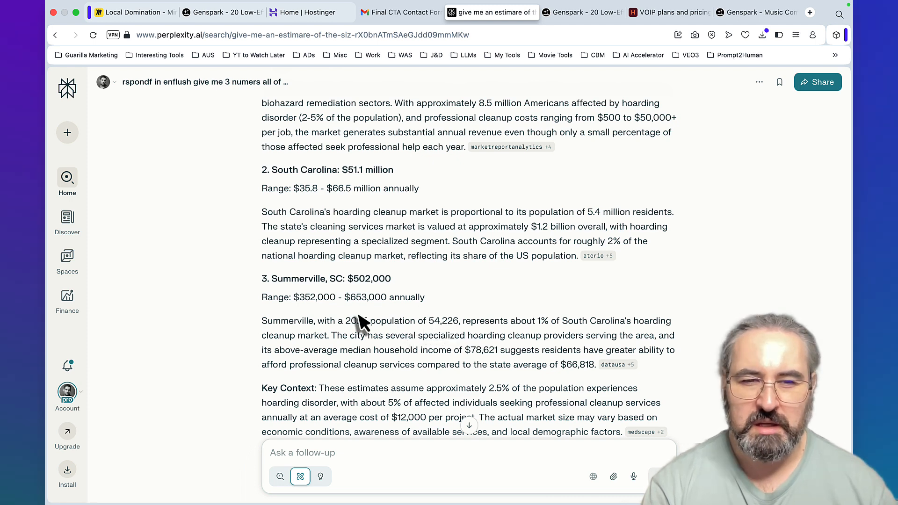
pyautogui.moveTo(324, 303)
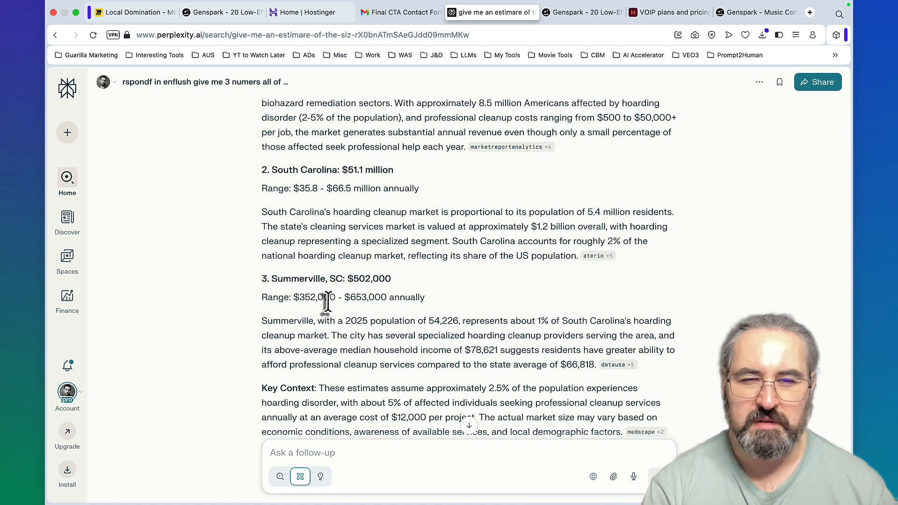
pyautogui.moveTo(418, 318)
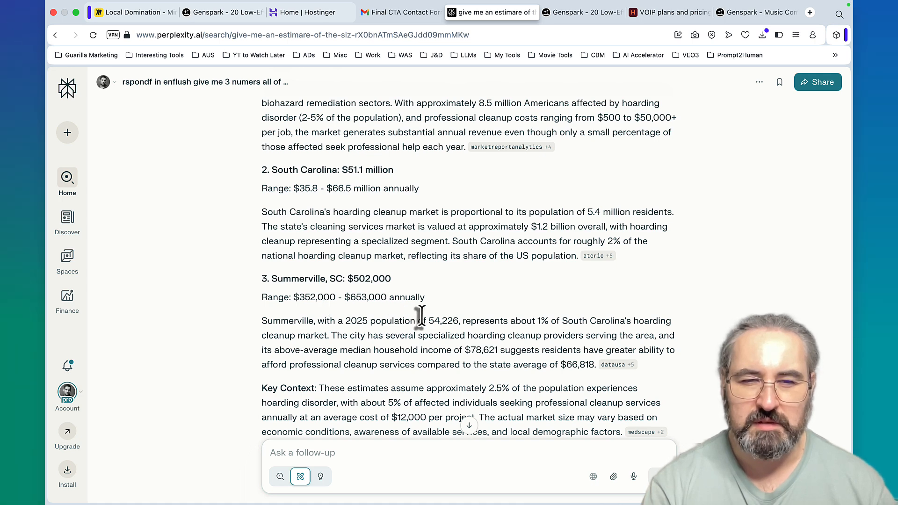
pyautogui.scroll(-3)
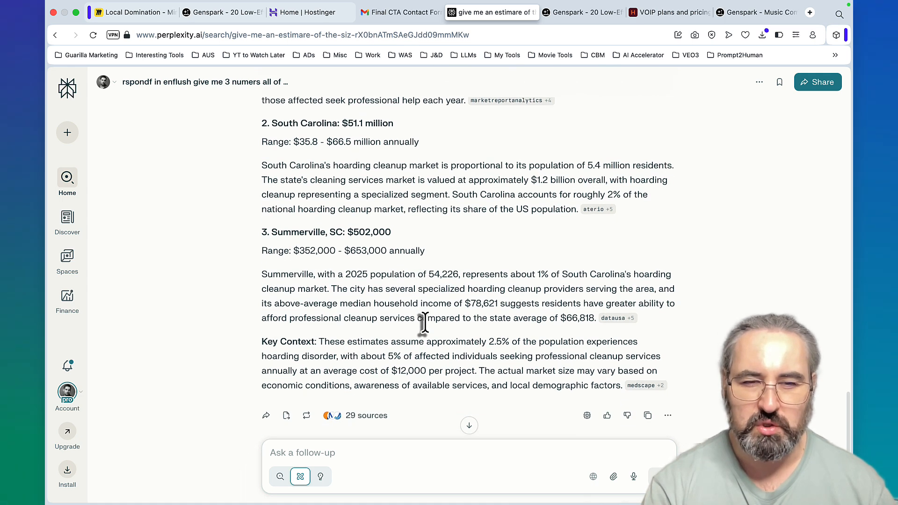
pyautogui.moveTo(395, 370)
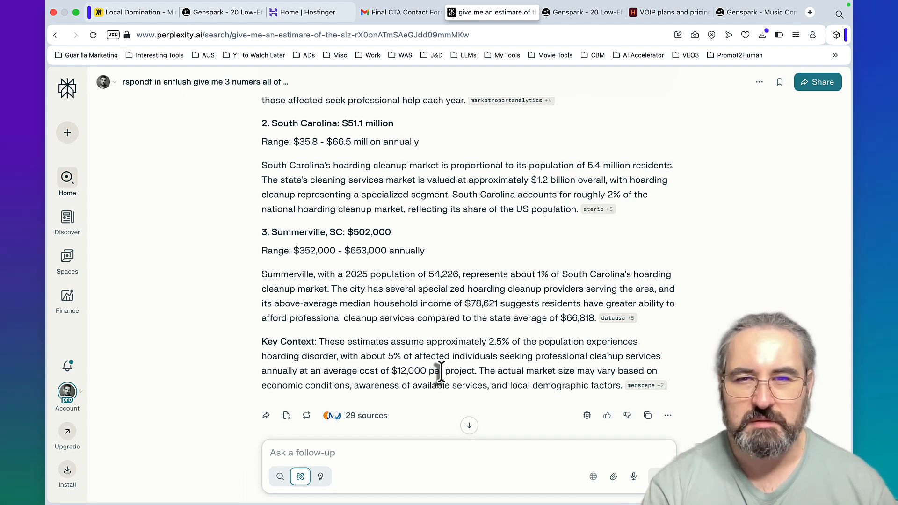
pyautogui.click(136, 12)
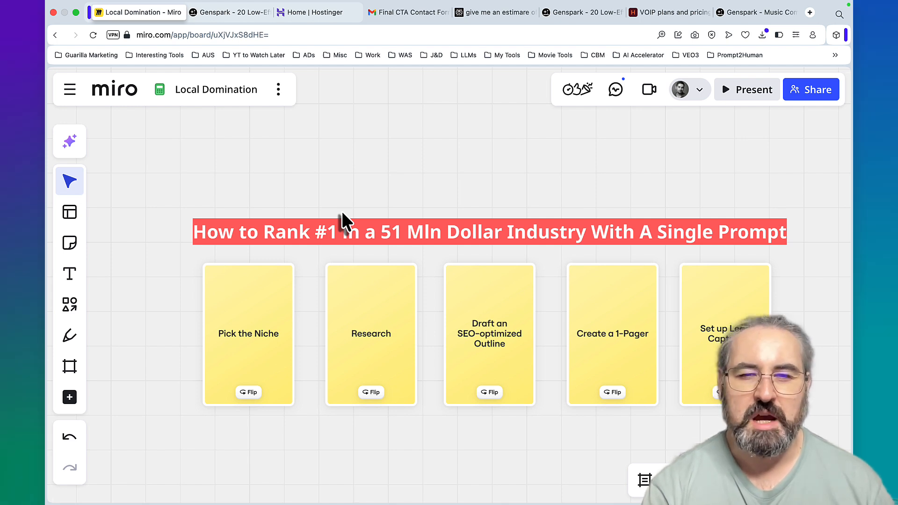
pyautogui.moveTo(263, 384)
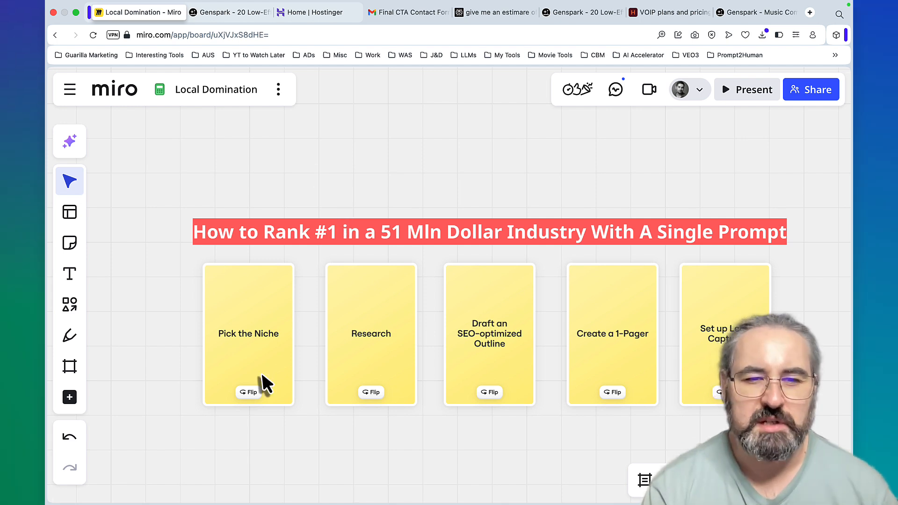
pyautogui.click(248, 392)
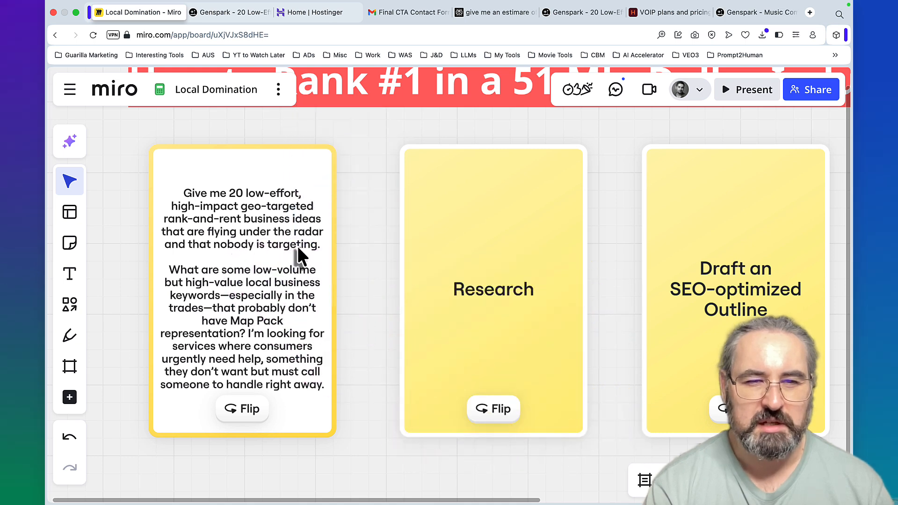
pyautogui.moveTo(306, 326)
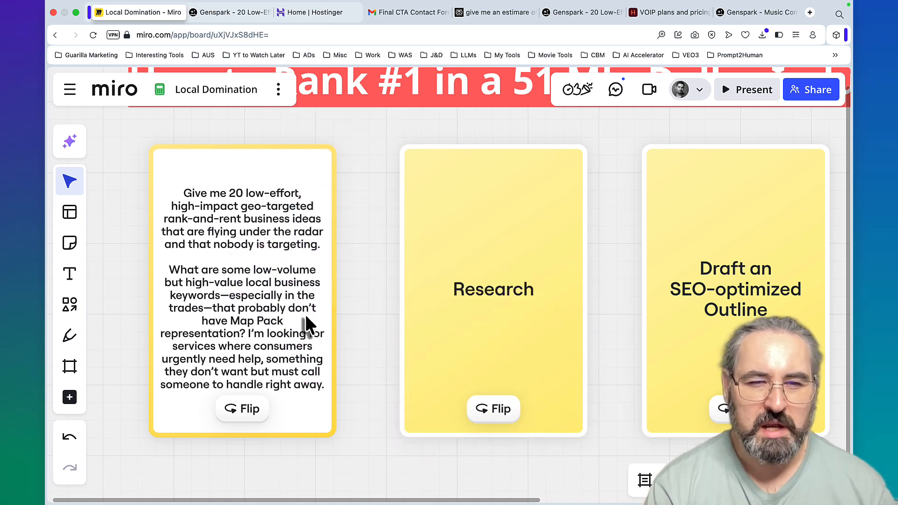
pyautogui.moveTo(312, 344)
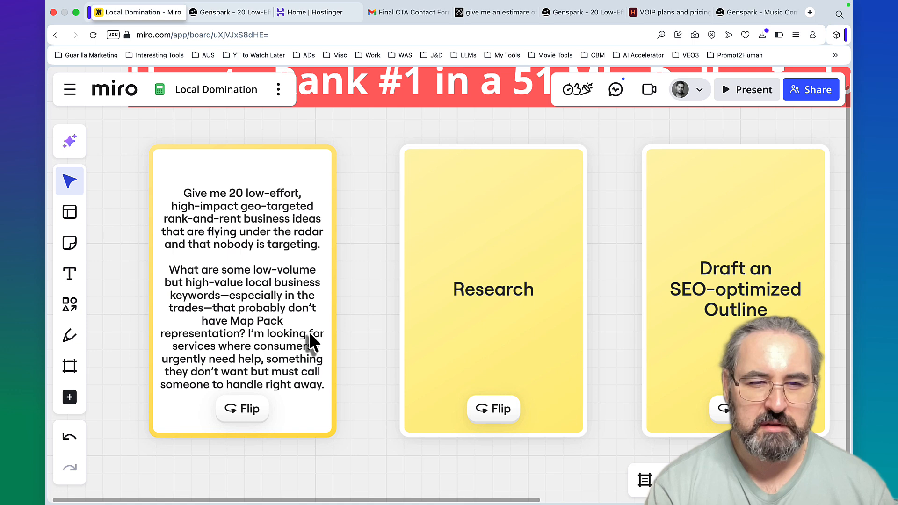
pyautogui.moveTo(312, 355)
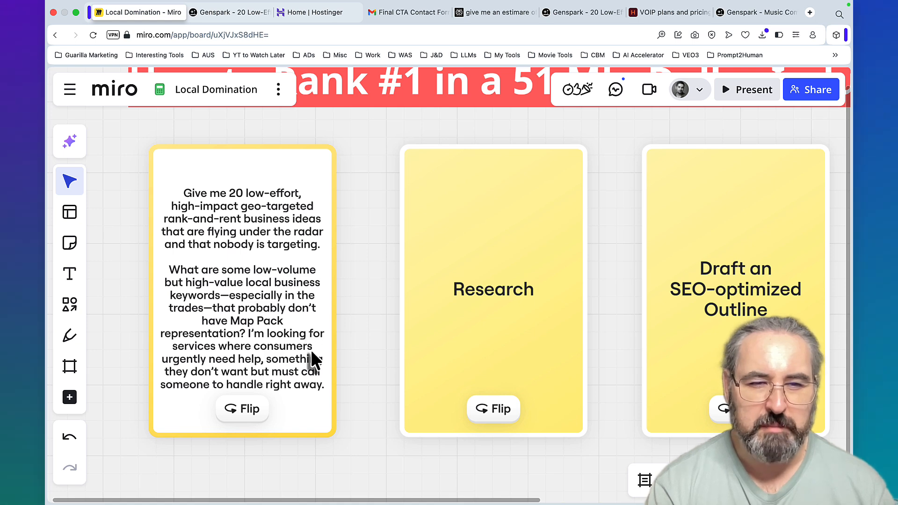
pyautogui.moveTo(313, 404)
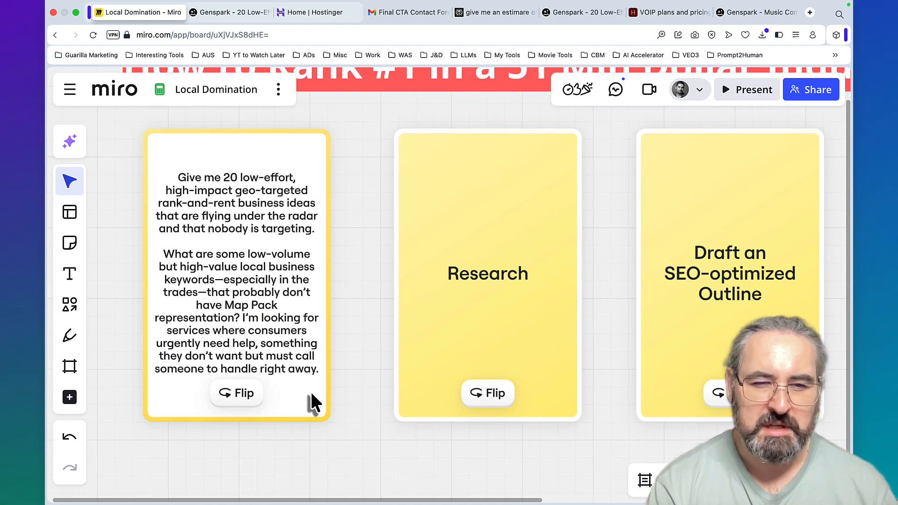
pyautogui.click(236, 393)
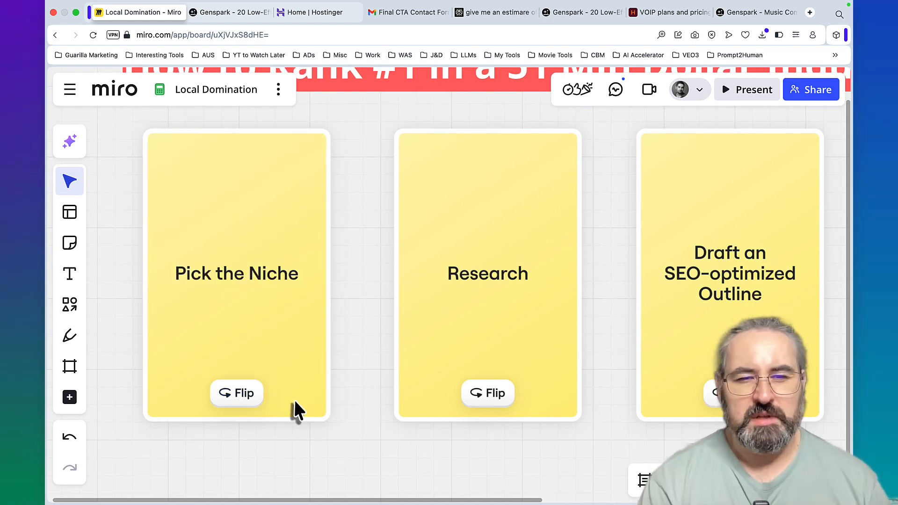
pyautogui.moveTo(304, 419)
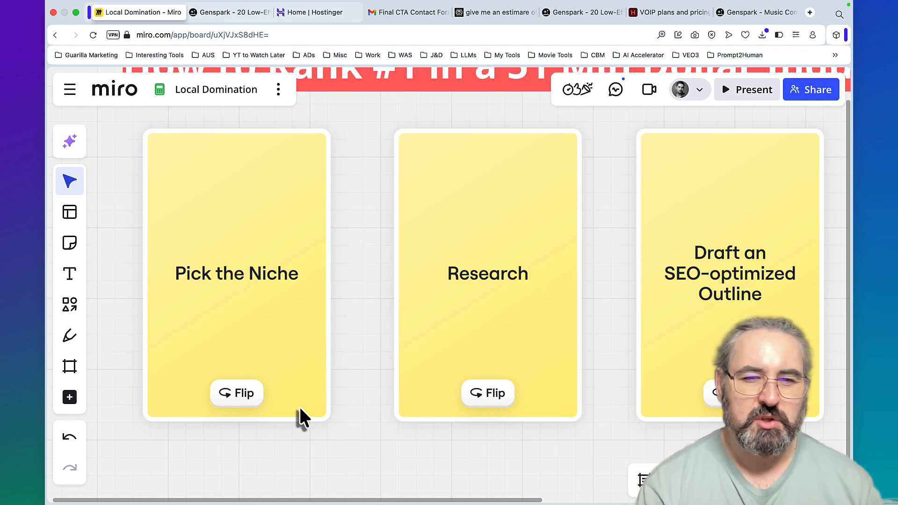
pyautogui.moveTo(324, 429)
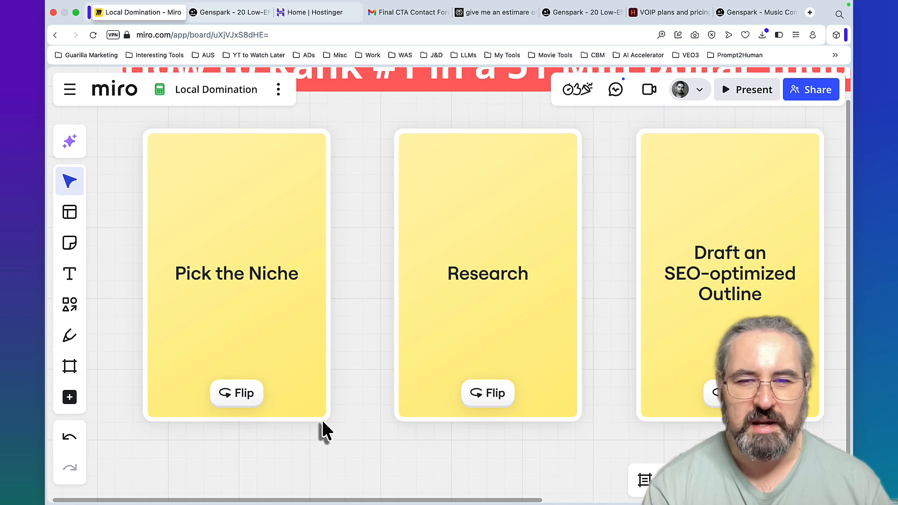
# - Scroll Genspark's 20 geo-targeted trades ideas down to Hoarder House Cleanouts
pyautogui.click(753, 13)
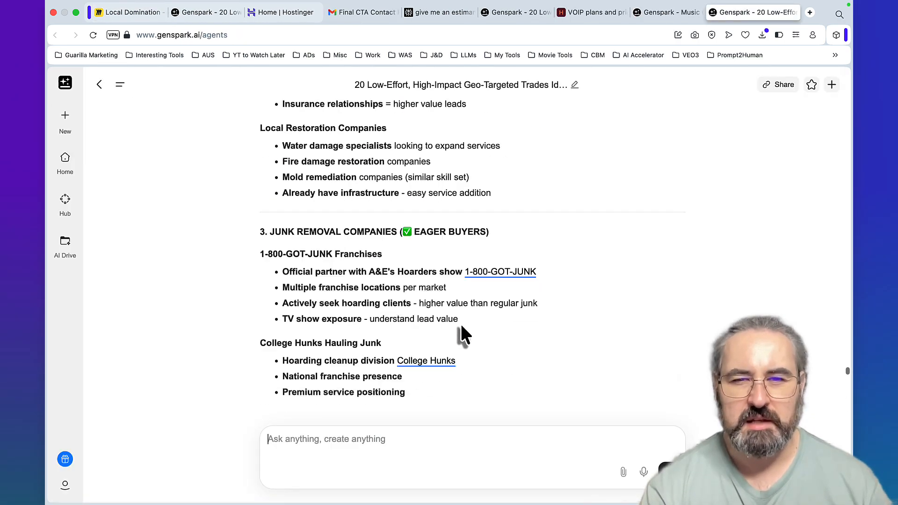
pyautogui.scroll(3)
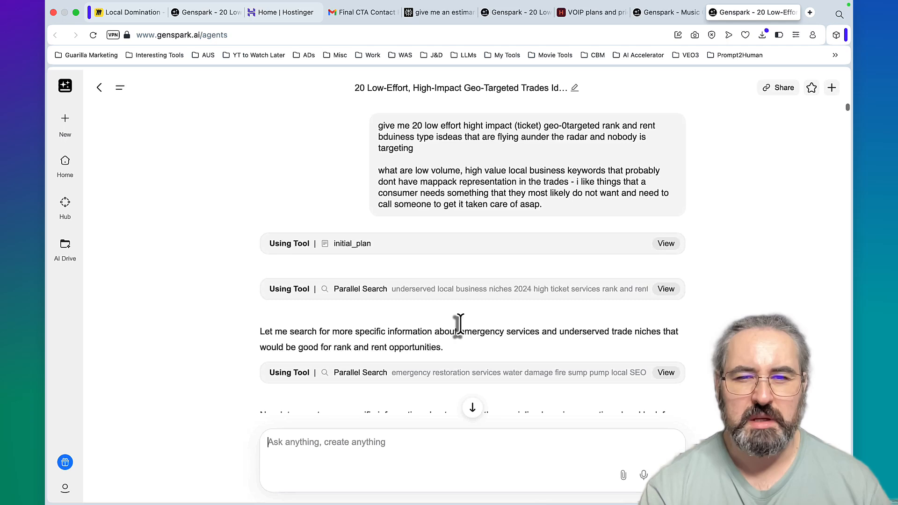
pyautogui.scroll(-3)
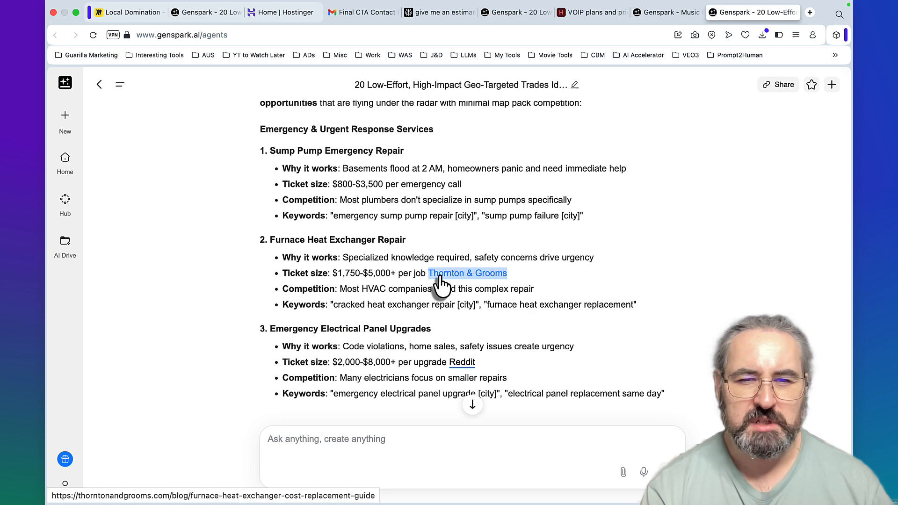
pyautogui.scroll(-3)
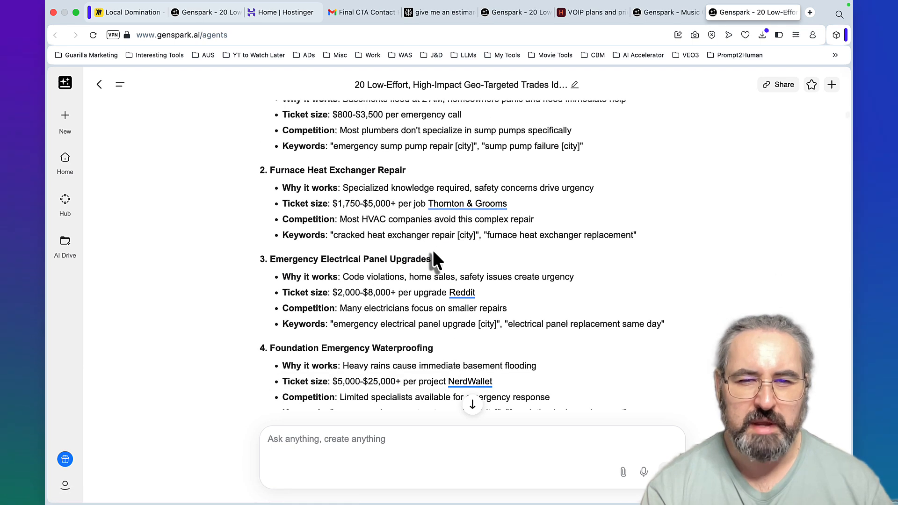
pyautogui.scroll(-3)
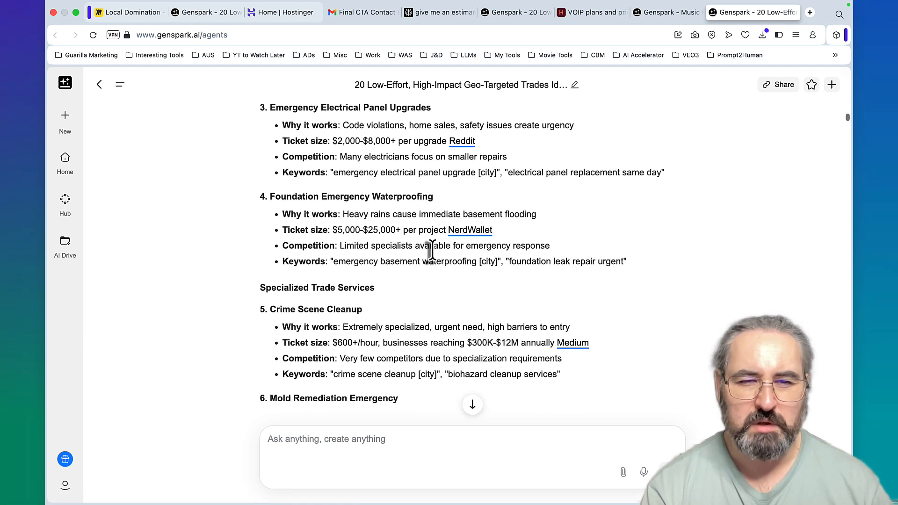
pyautogui.scroll(-3)
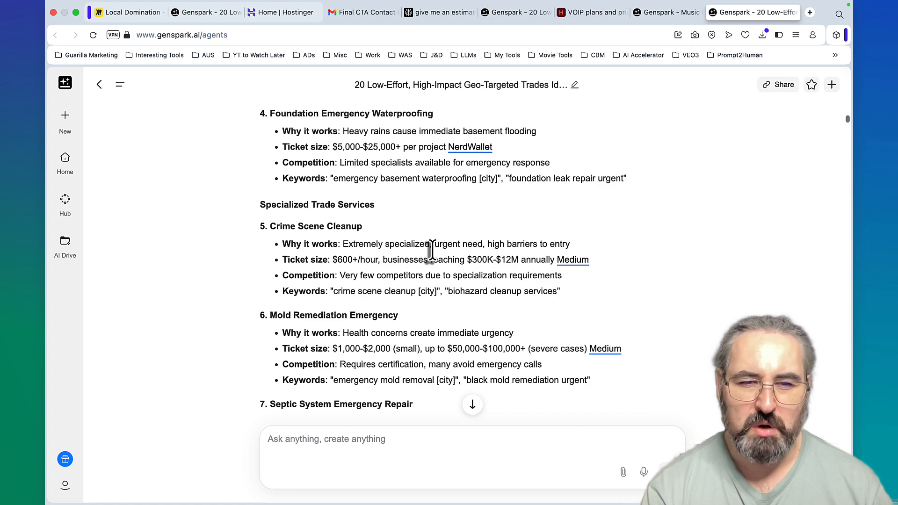
pyautogui.scroll(-3)
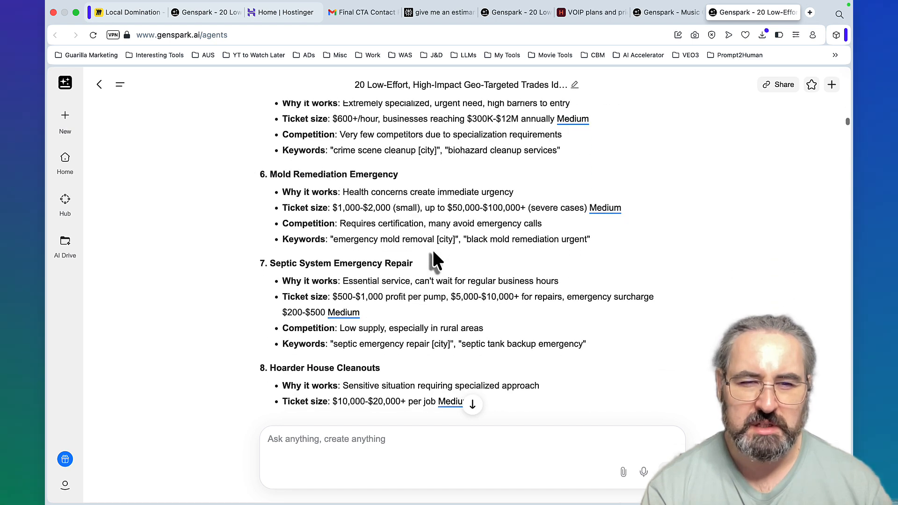
pyautogui.scroll(-3)
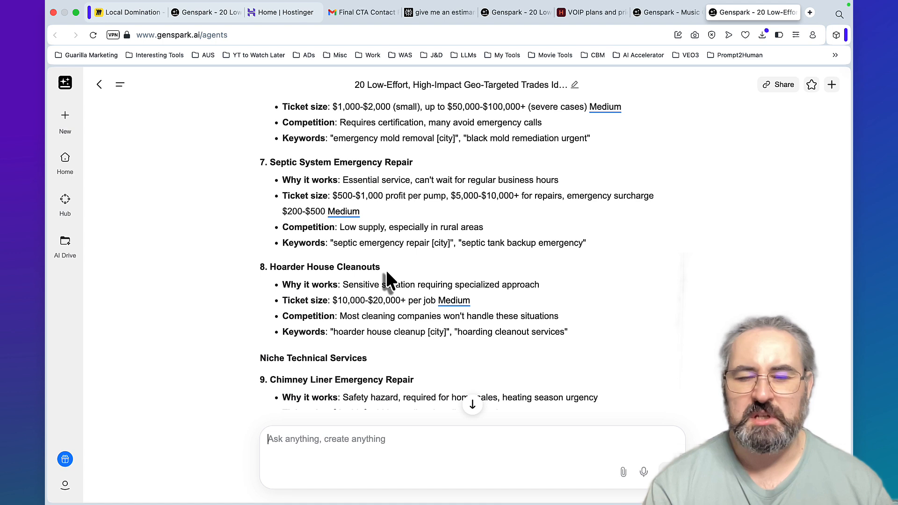
pyautogui.moveTo(407, 281)
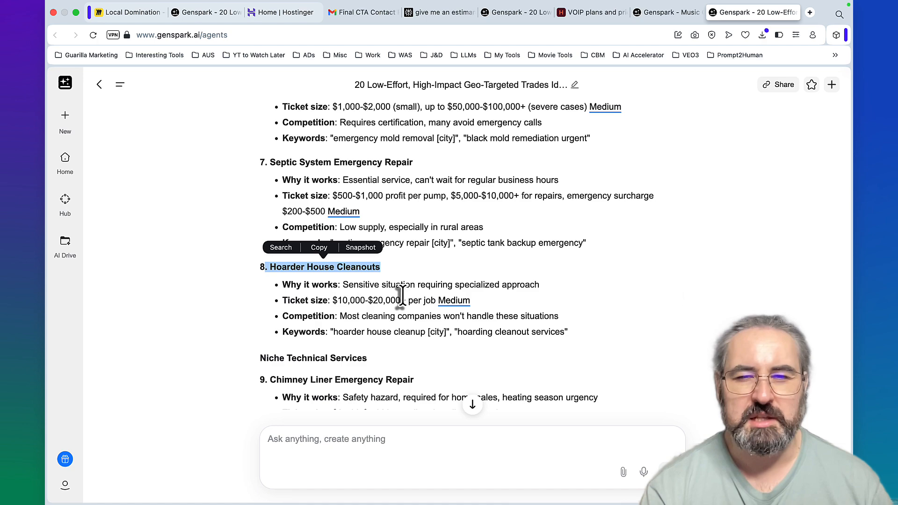
# - Read the hoarder cleanout target markets report through its launch strategy and pro tip
pyautogui.click(137, 12)
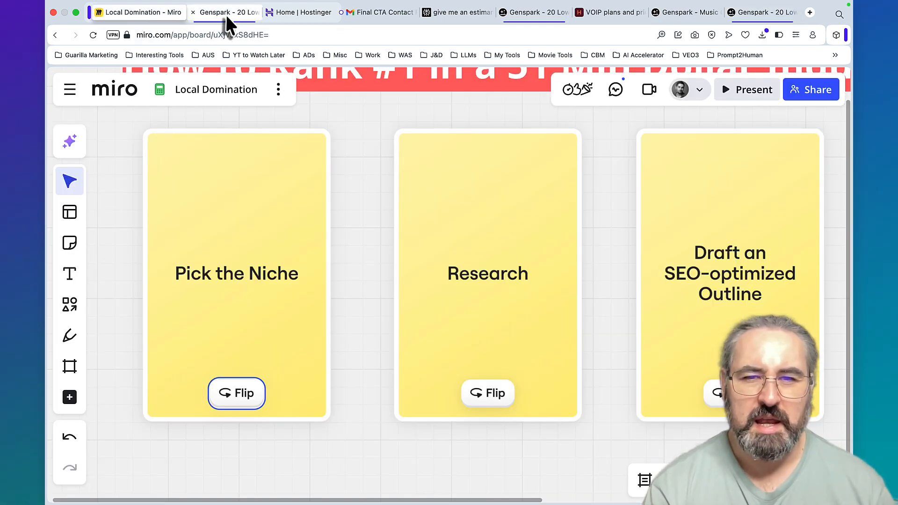
pyautogui.click(224, 12)
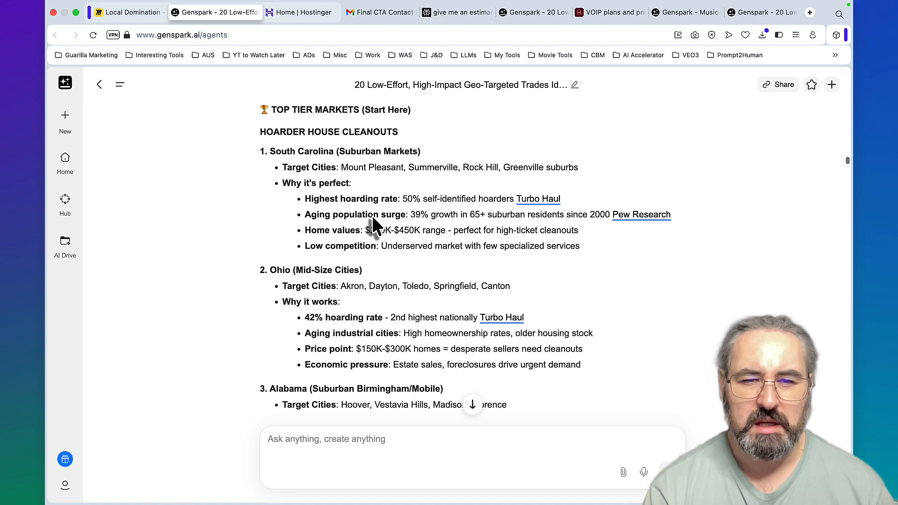
pyautogui.scroll(3)
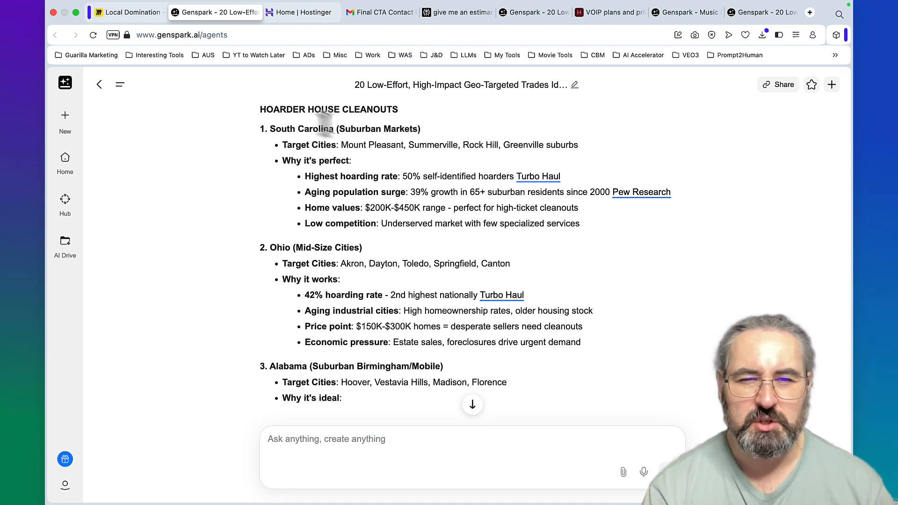
pyautogui.scroll(-3)
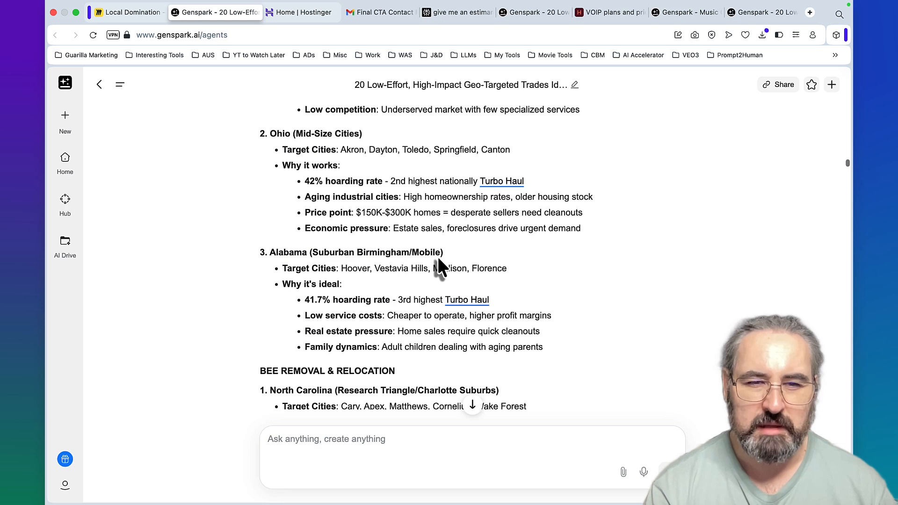
pyautogui.scroll(-3)
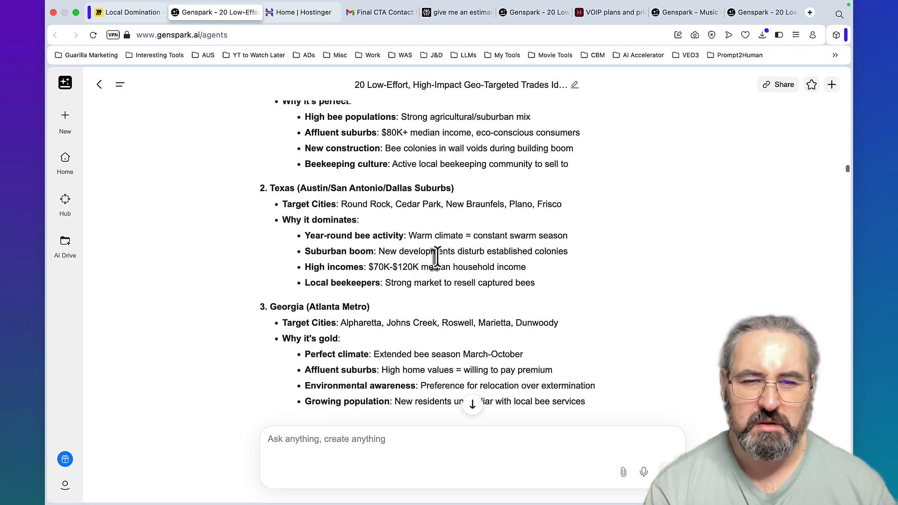
pyautogui.scroll(-3)
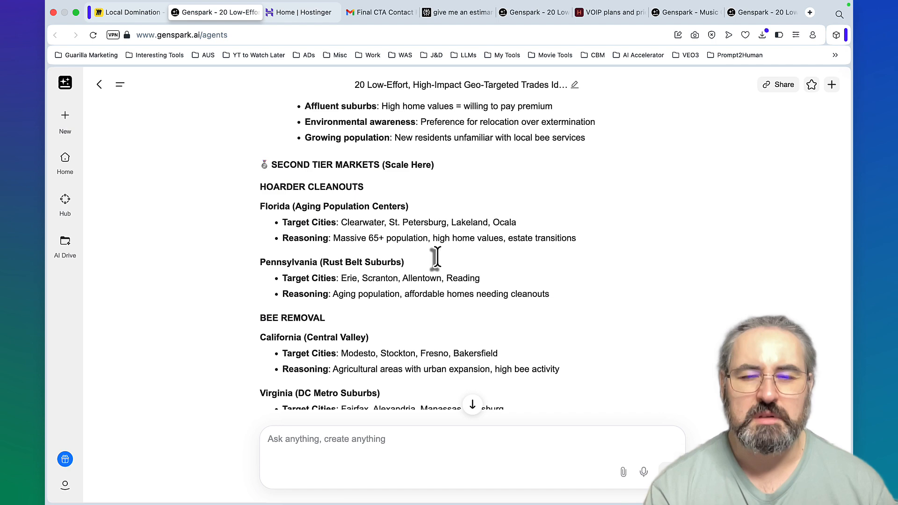
pyautogui.scroll(-3)
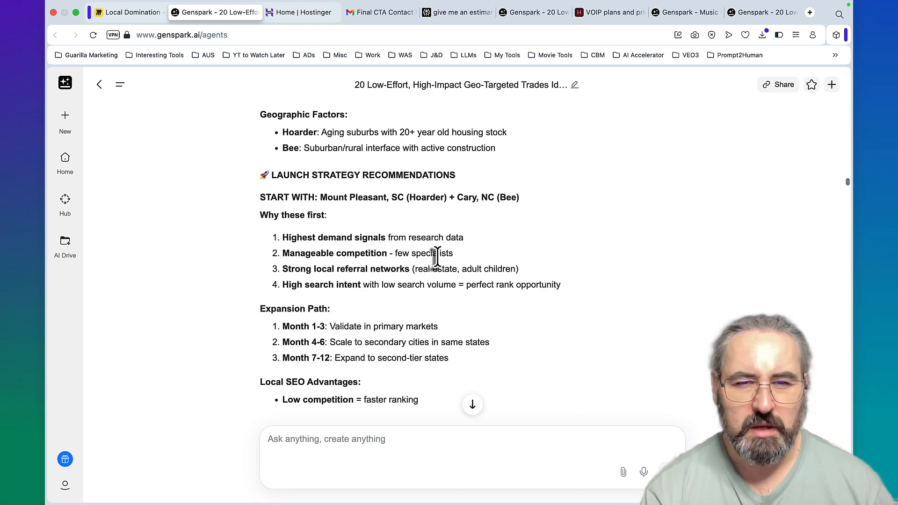
pyautogui.scroll(-3)
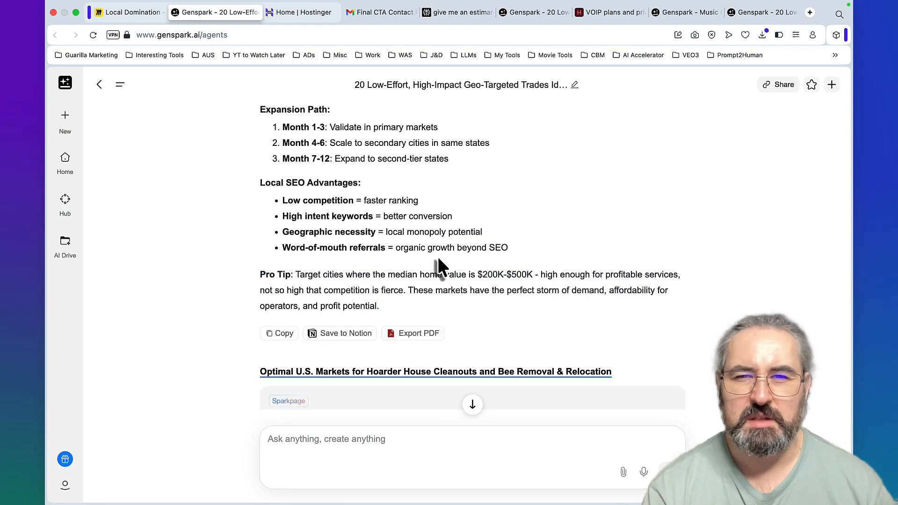
# - Bring up the 'hoarding cleanup Summerville' Google results and scroll to the bottom
pyautogui.click(138, 12)
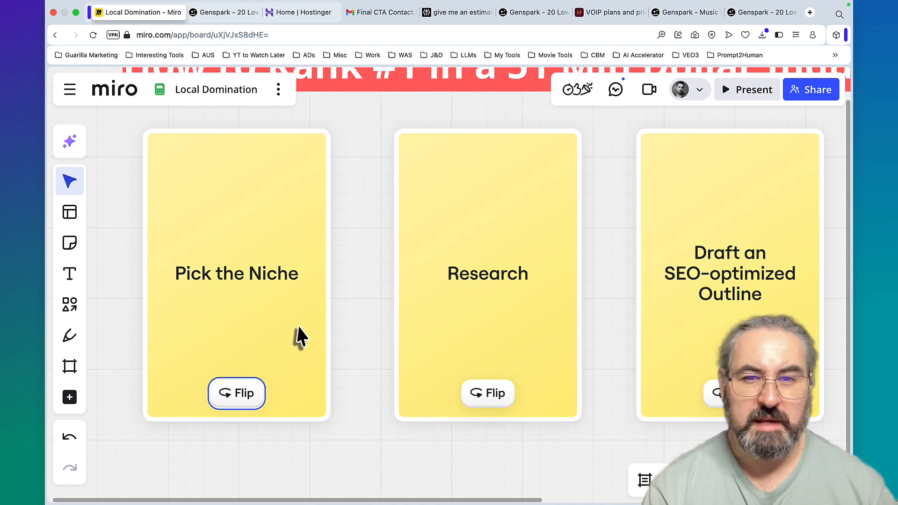
pyautogui.click(487, 393)
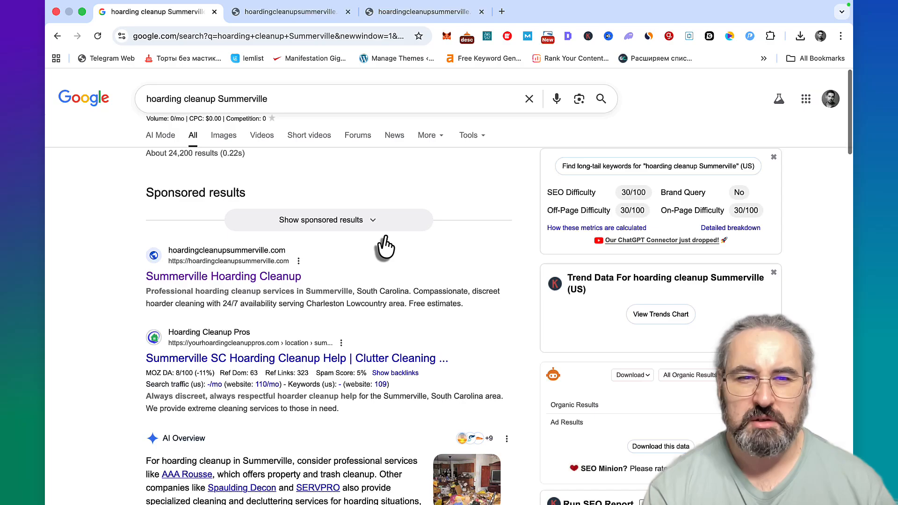
pyautogui.scroll(-3)
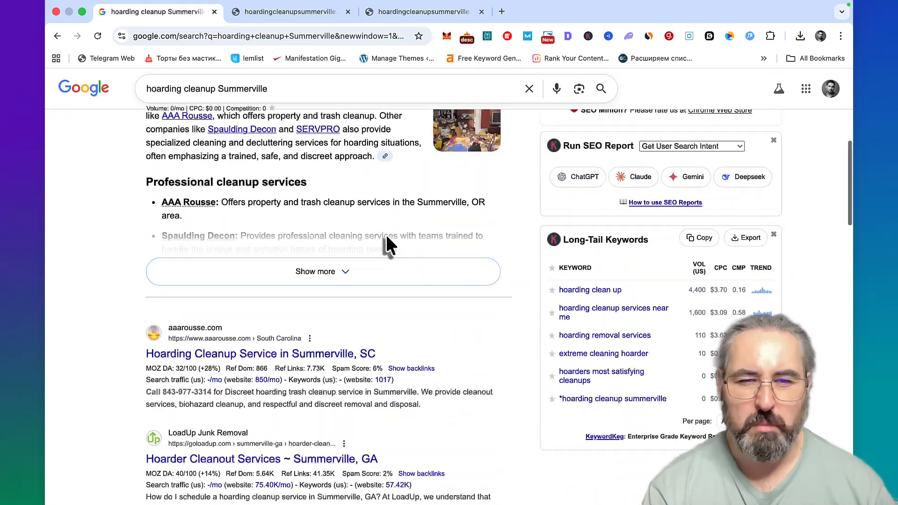
pyautogui.scroll(-3)
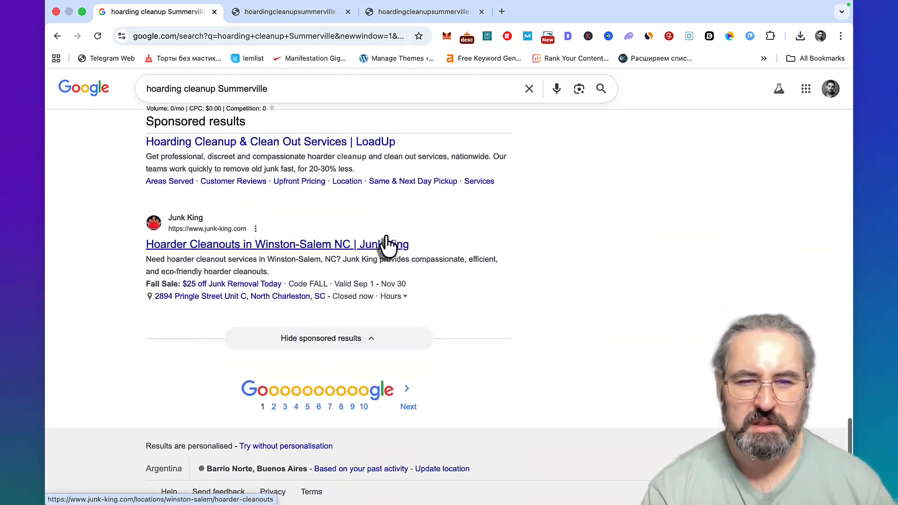
# - Flip the Research card and the Draft an SEO-optimized Outline card
pyautogui.click(137, 12)
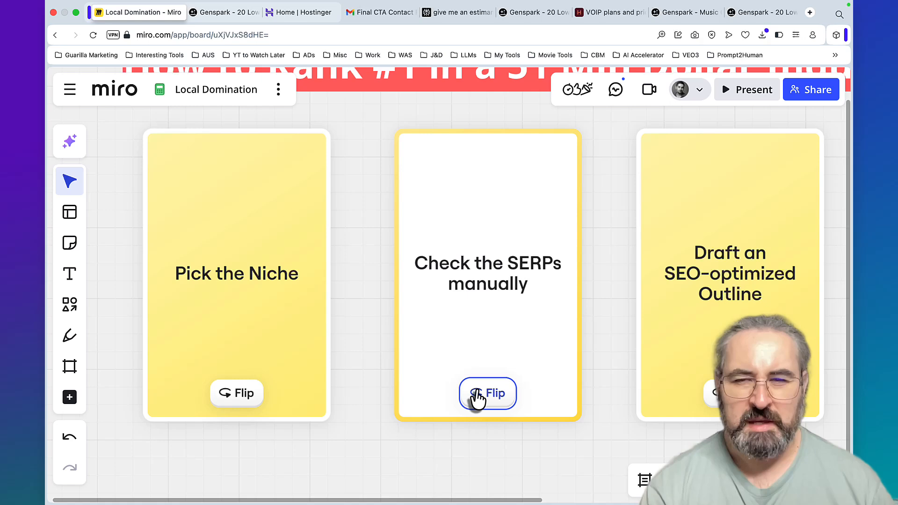
pyautogui.click(488, 393)
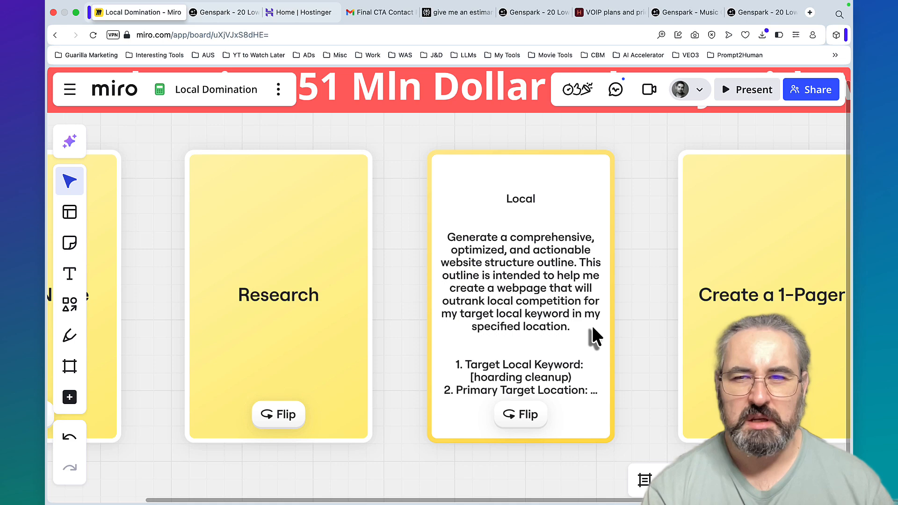
# - Scroll the WordsAtScale classroom down to the Local SEO Outranking Academy course
pyautogui.click(752, 12)
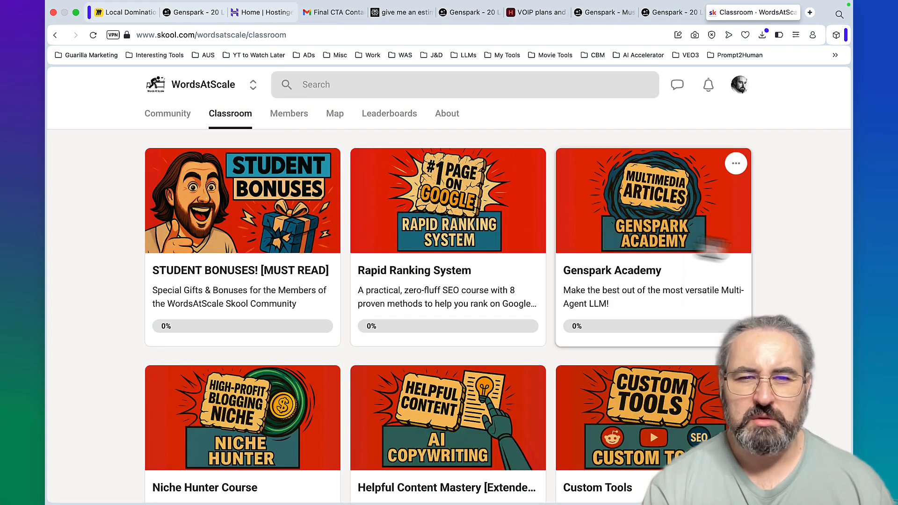
pyautogui.scroll(-3)
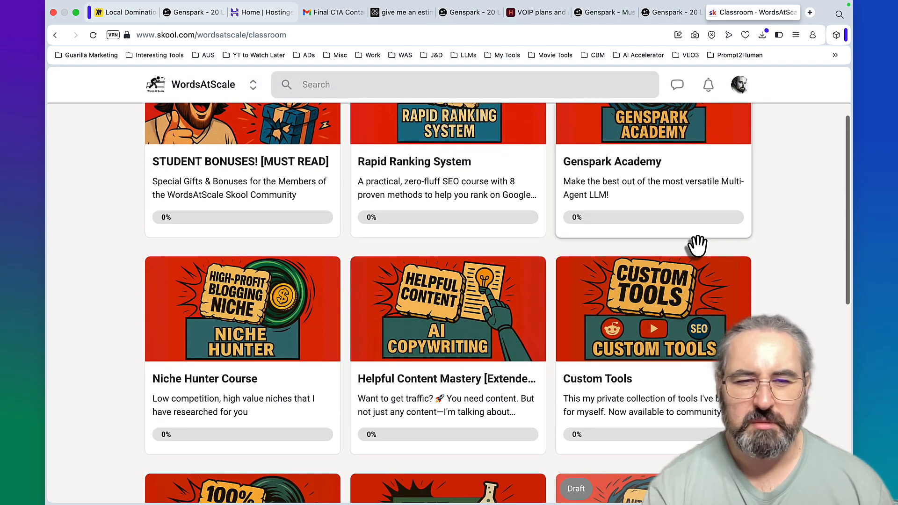
pyautogui.scroll(-3)
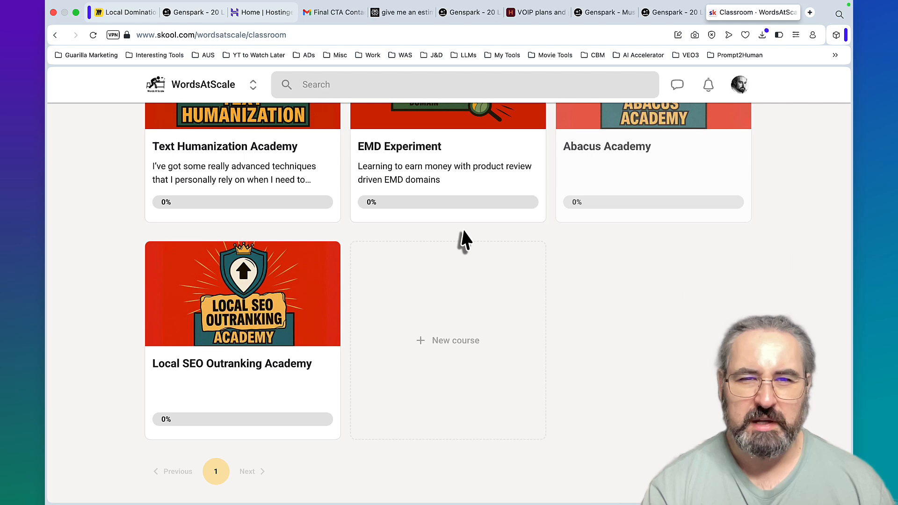
pyautogui.click(136, 13)
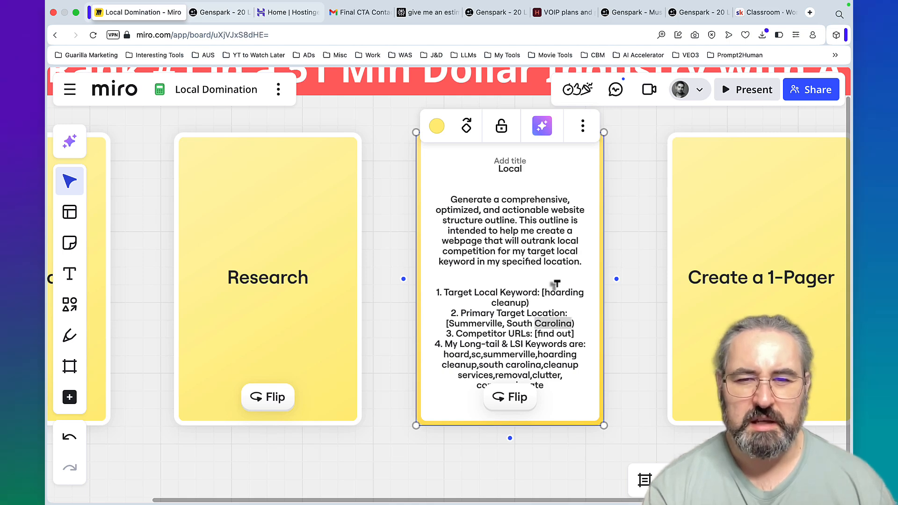
pyautogui.moveTo(522, 320)
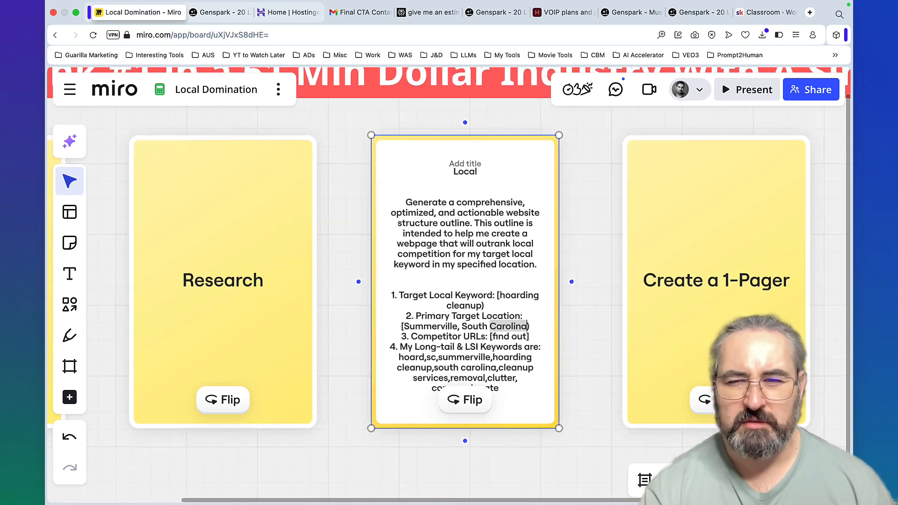
# - Read the outline prompt card and the 1-Pager HTML prompt, then go to Hostinger
pyautogui.click(464, 281)
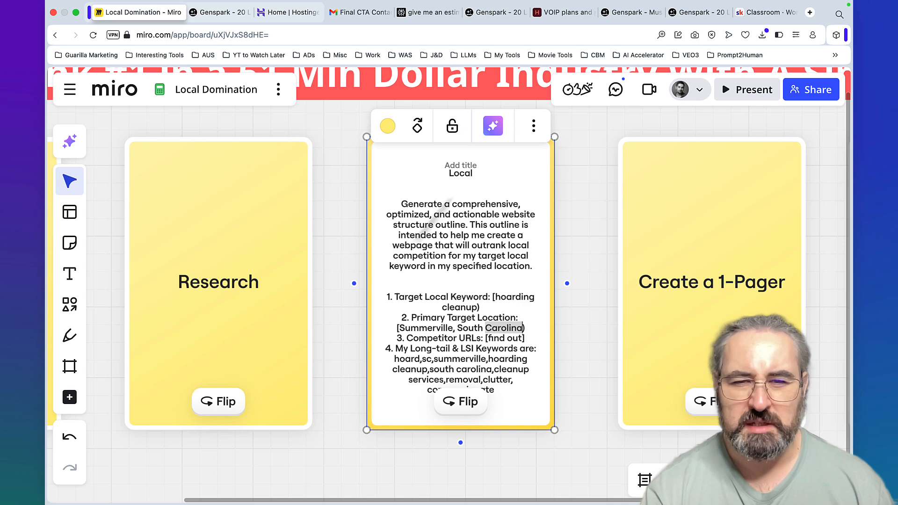
pyautogui.moveTo(696, 408)
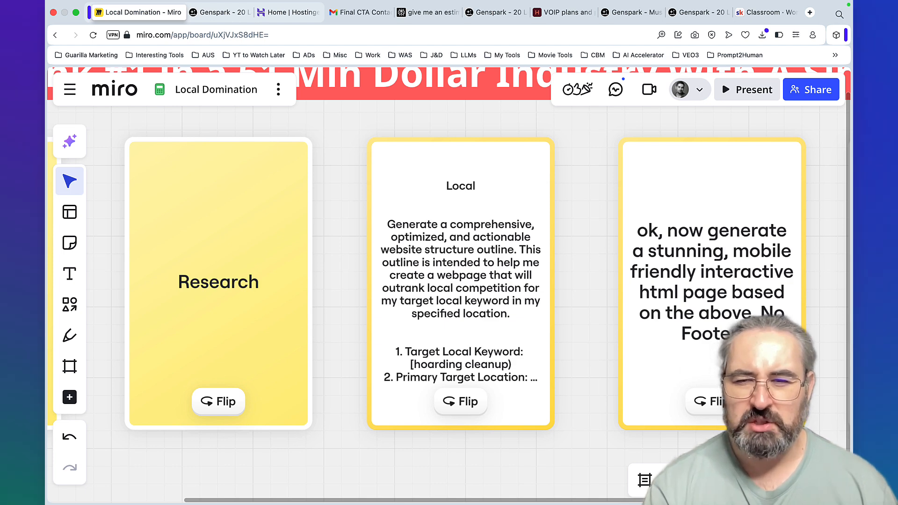
pyautogui.moveTo(303, 29)
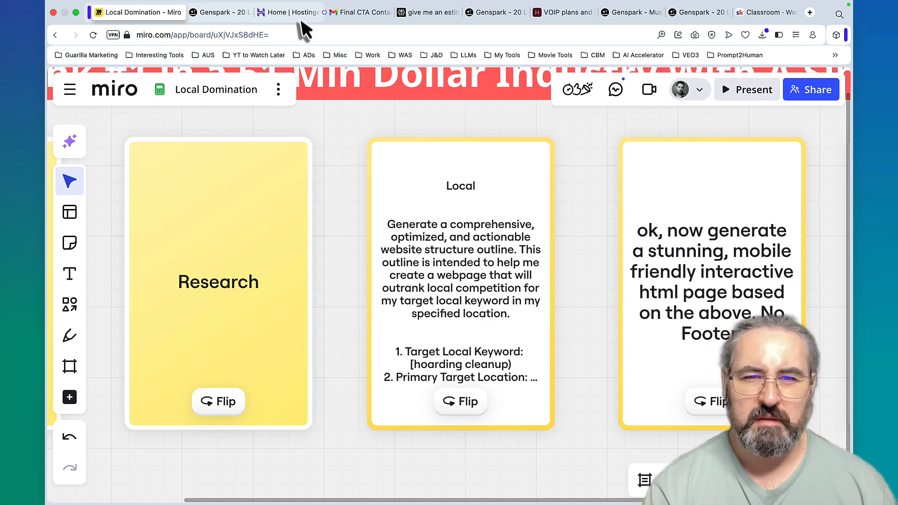
pyautogui.click(288, 12)
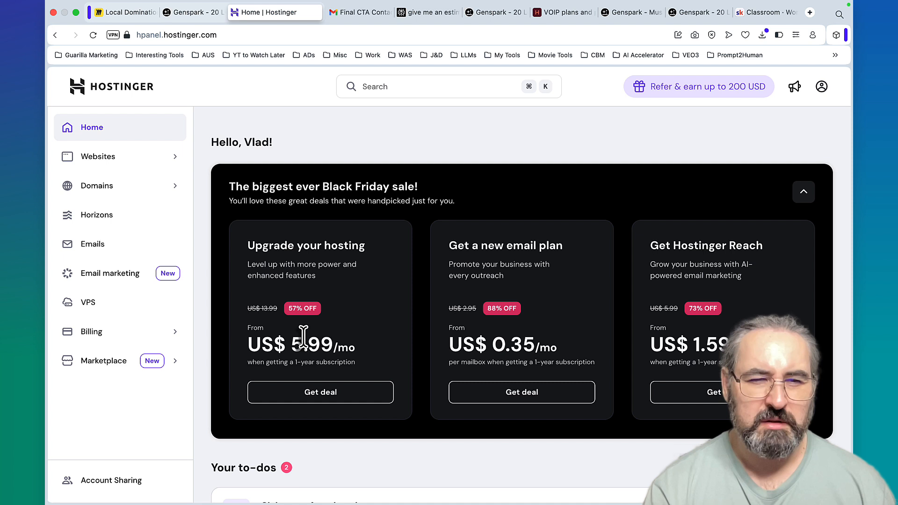
pyautogui.moveTo(142, 172)
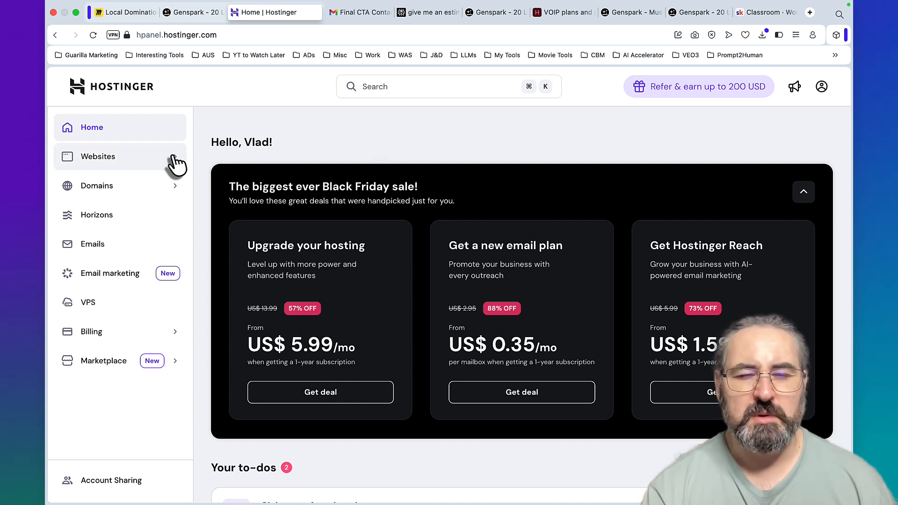
# - From Hostinger Websites, open hoardingcleanupsummerville.com's WordPress admin and Appearance > Editor
pyautogui.click(98, 156)
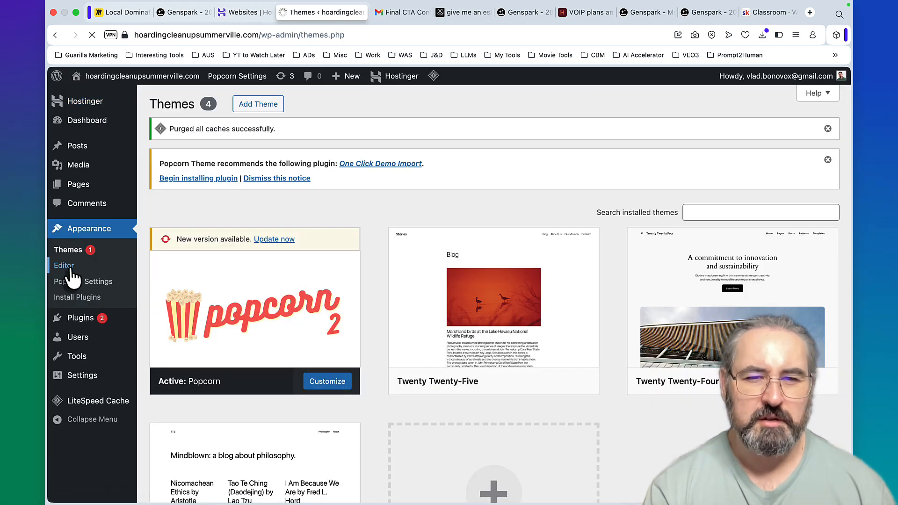
pyautogui.click(64, 265)
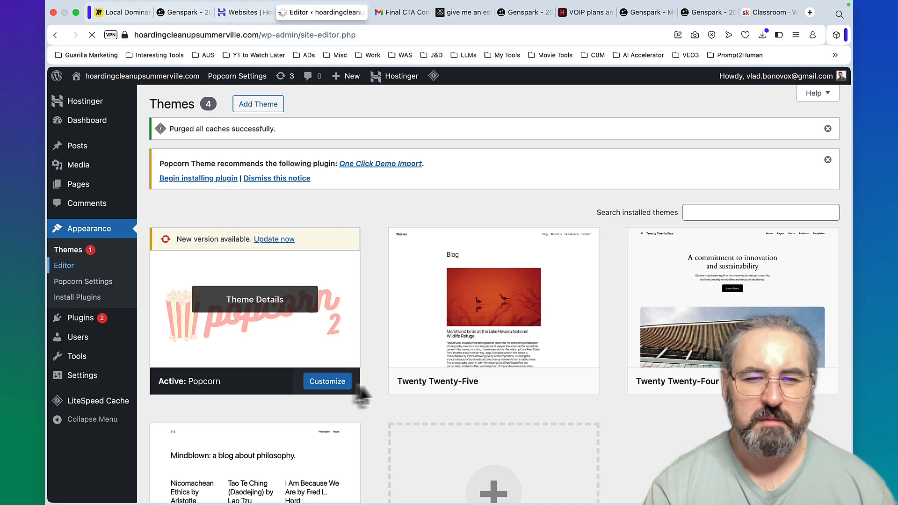
pyautogui.click(327, 381)
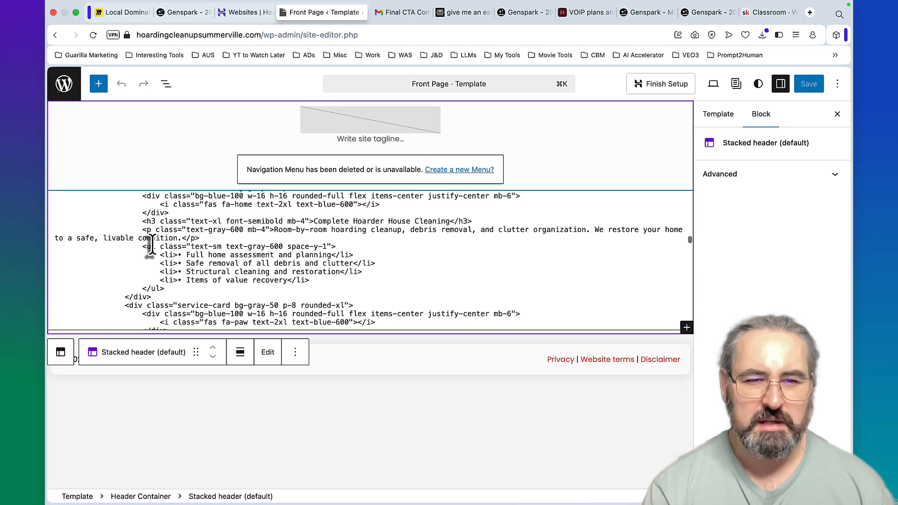
pyautogui.click(187, 171)
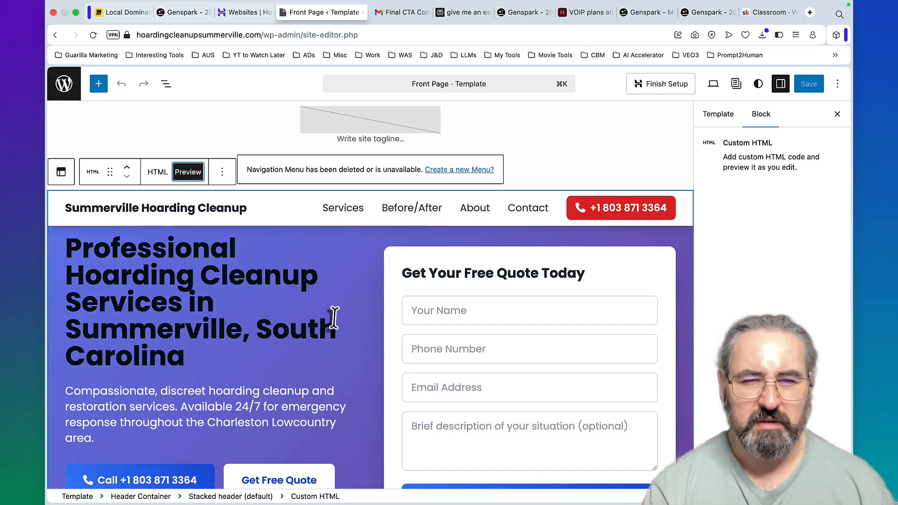
pyautogui.scroll(-3)
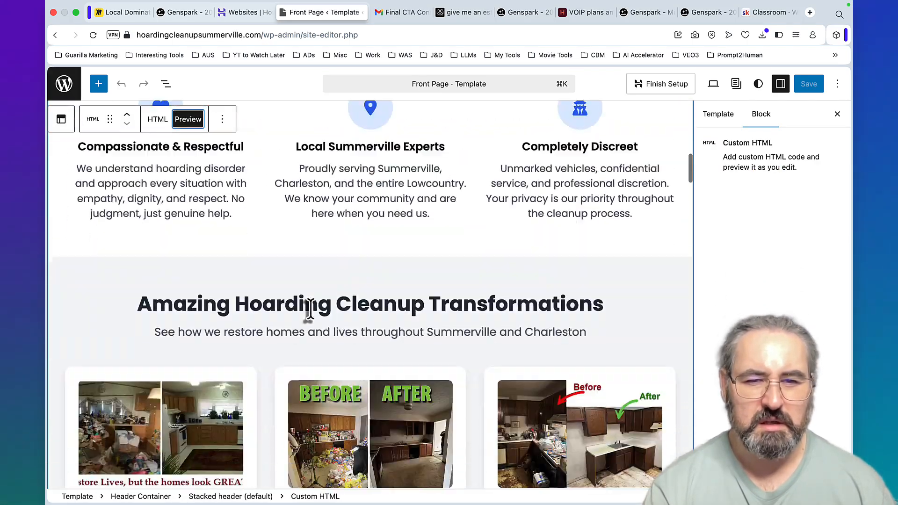
pyautogui.scroll(3)
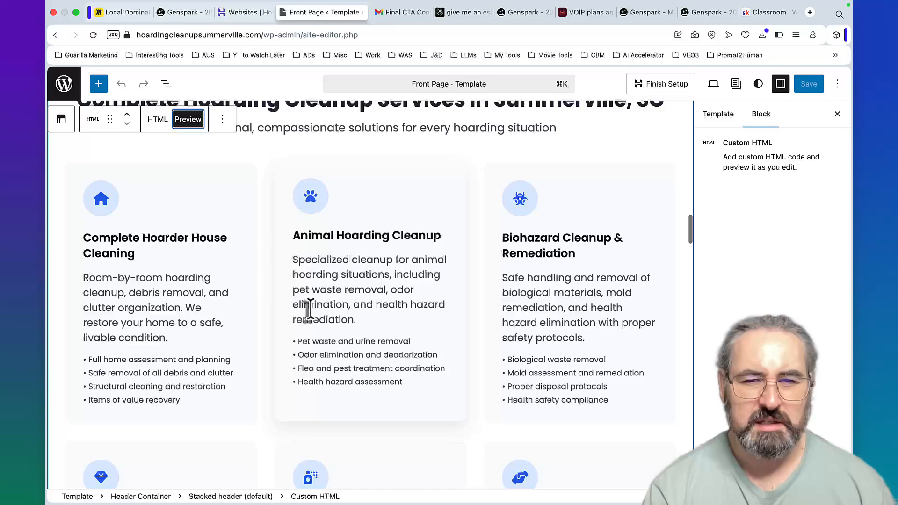
pyautogui.scroll(-3)
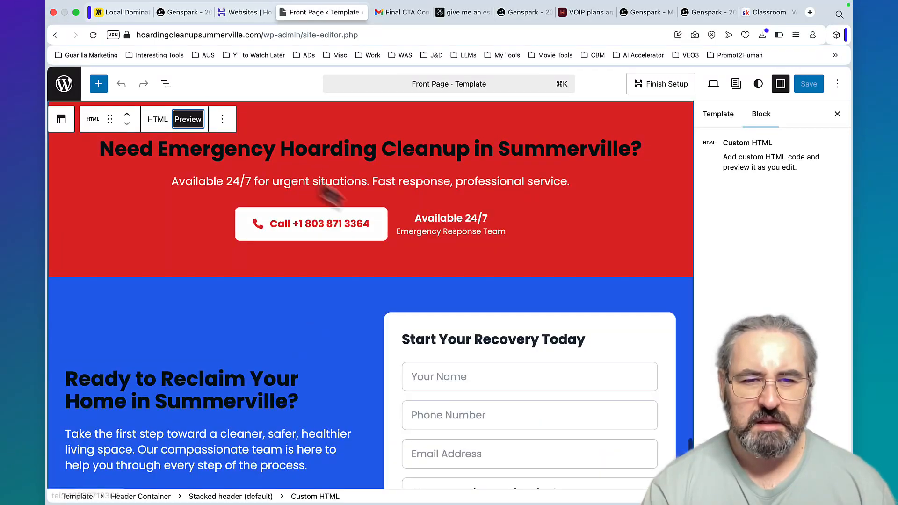
pyautogui.moveTo(435, 344)
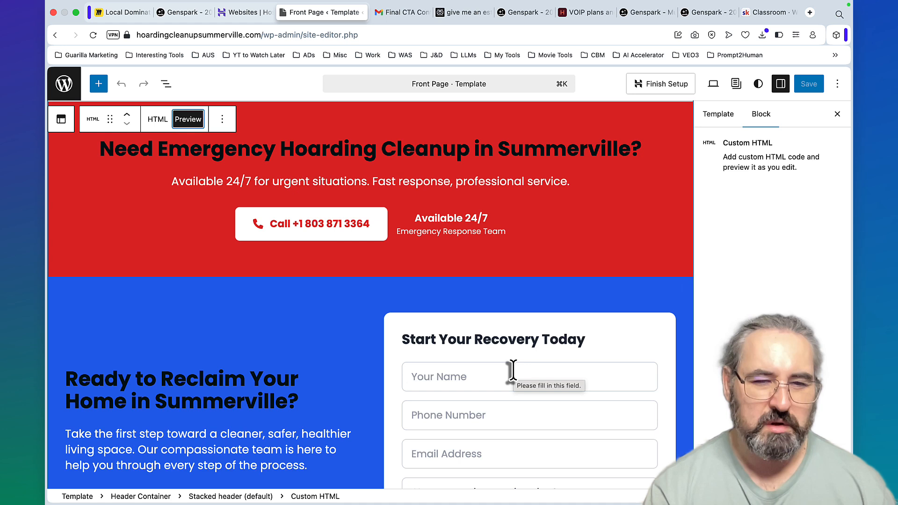
pyautogui.moveTo(385, 256)
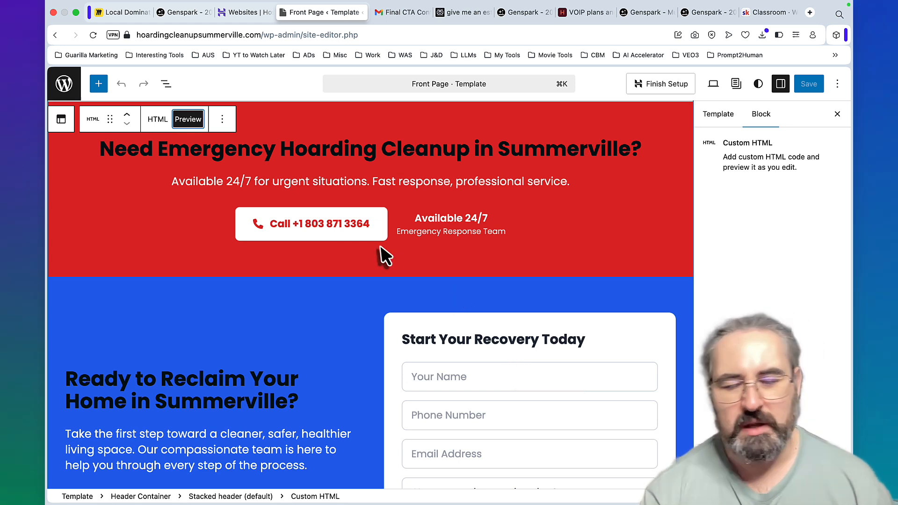
pyautogui.moveTo(414, 364)
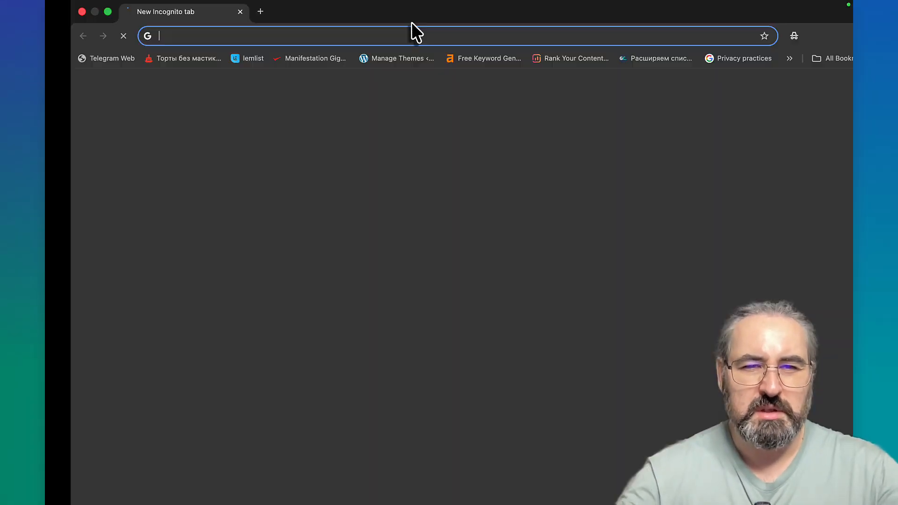
# - Search 'akron copywriting' incognito and open copywritingakron.com at Copywriting Services
pyautogui.write('akron copywriting')
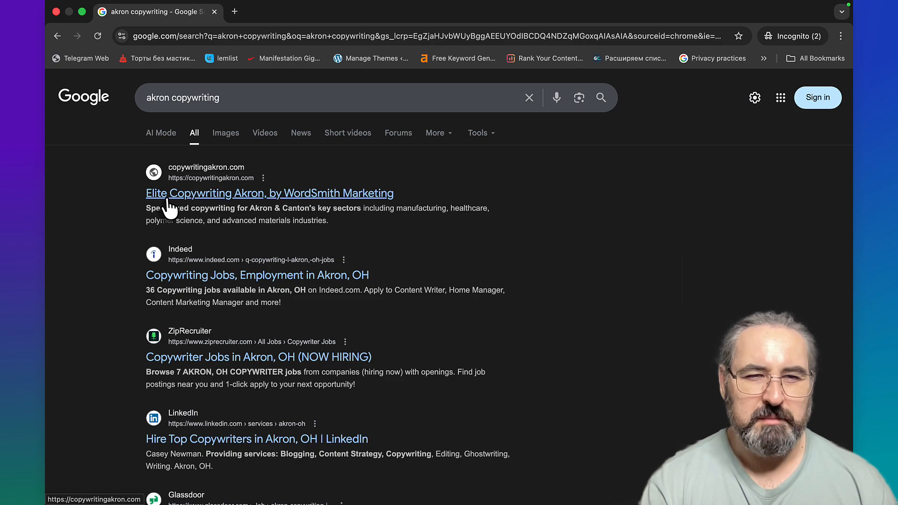
pyautogui.click(269, 194)
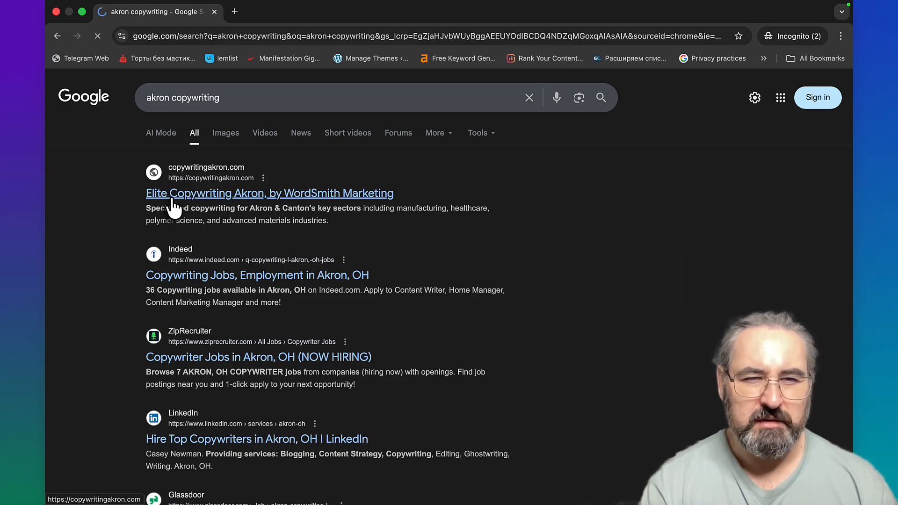
pyautogui.click(268, 194)
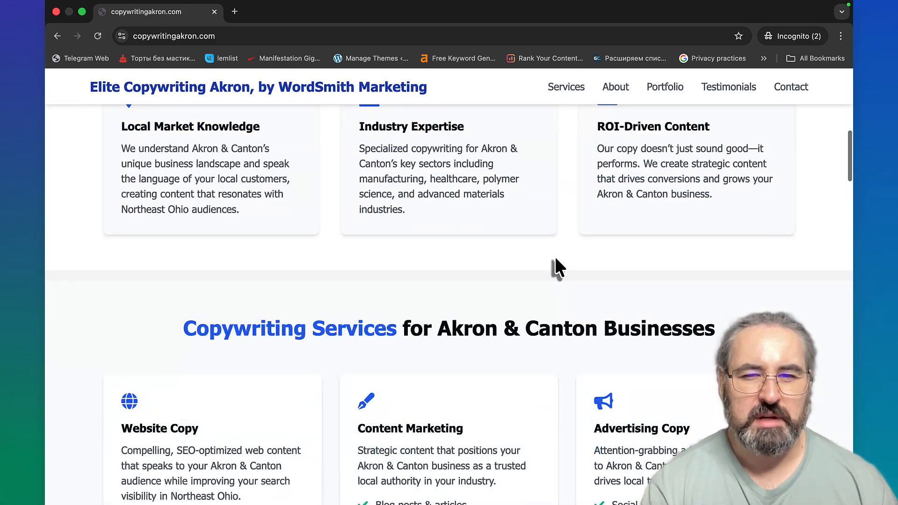
pyautogui.scroll(-3)
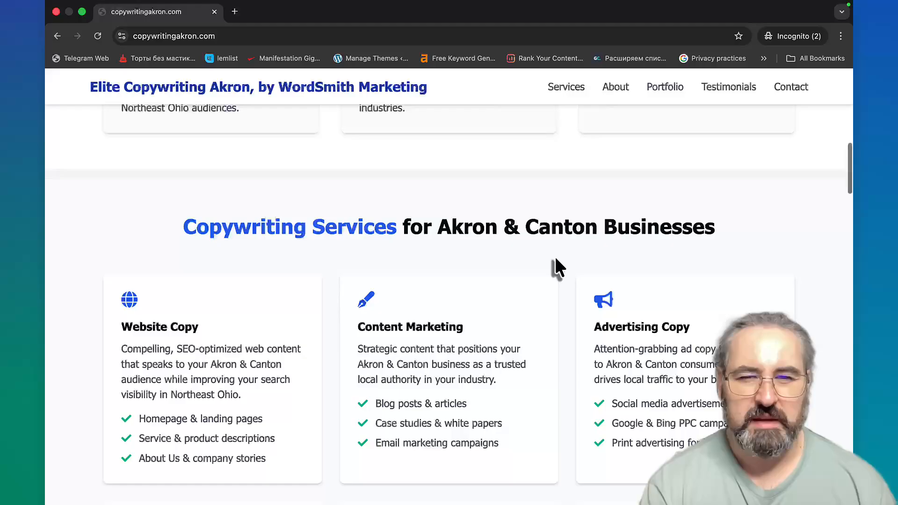
pyautogui.click(136, 13)
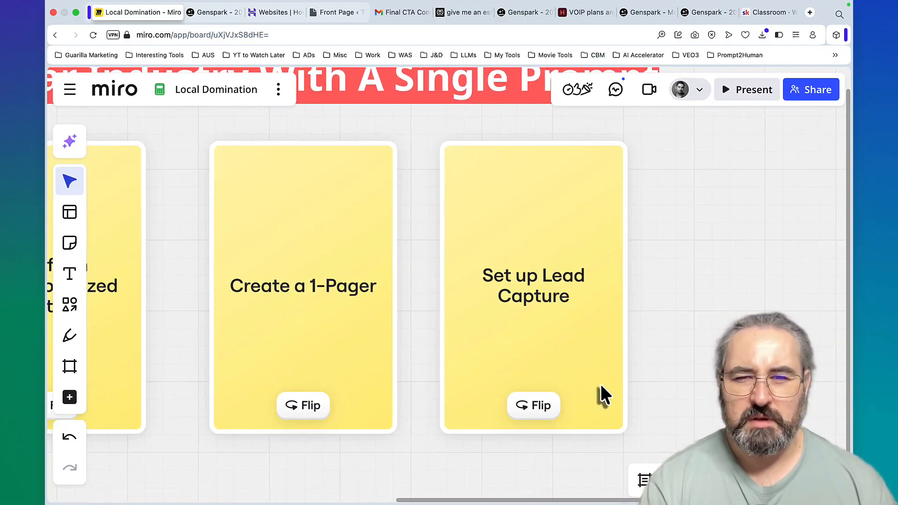
# - Flip the Set up Lead Capture card to reveal Hushed and Formspree links, then view Hushed pricing
pyautogui.click(532, 406)
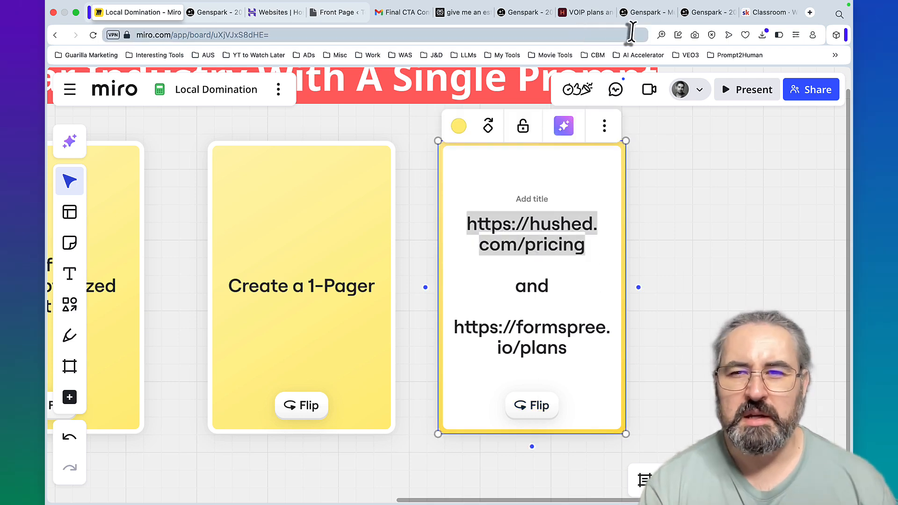
pyautogui.click(570, 13)
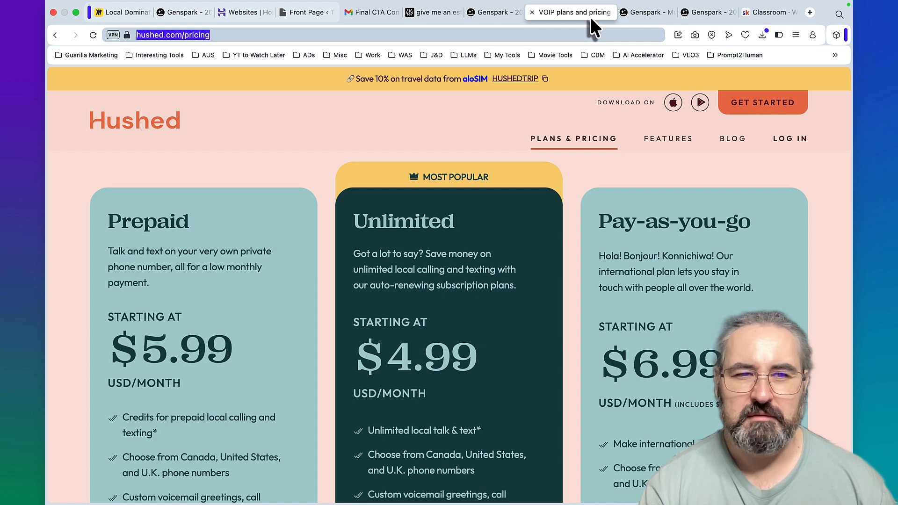
pyautogui.moveTo(265, 179)
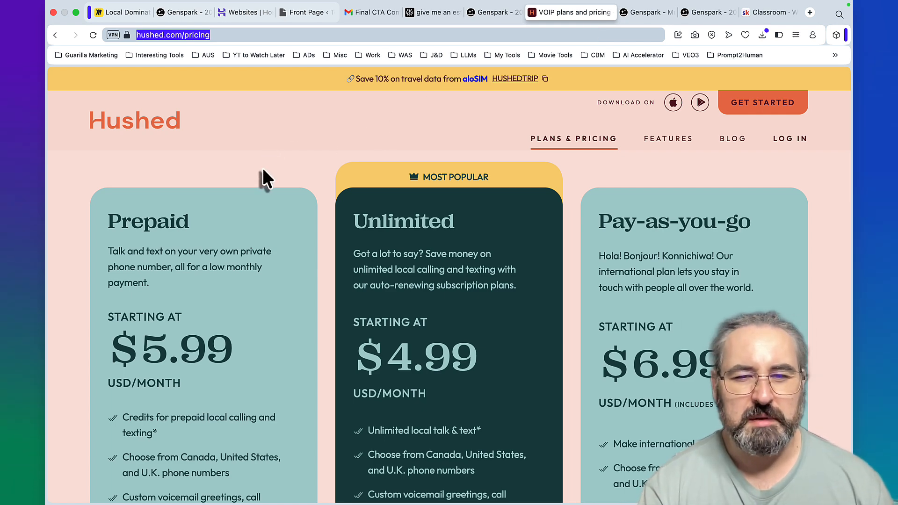
pyautogui.scroll(-3)
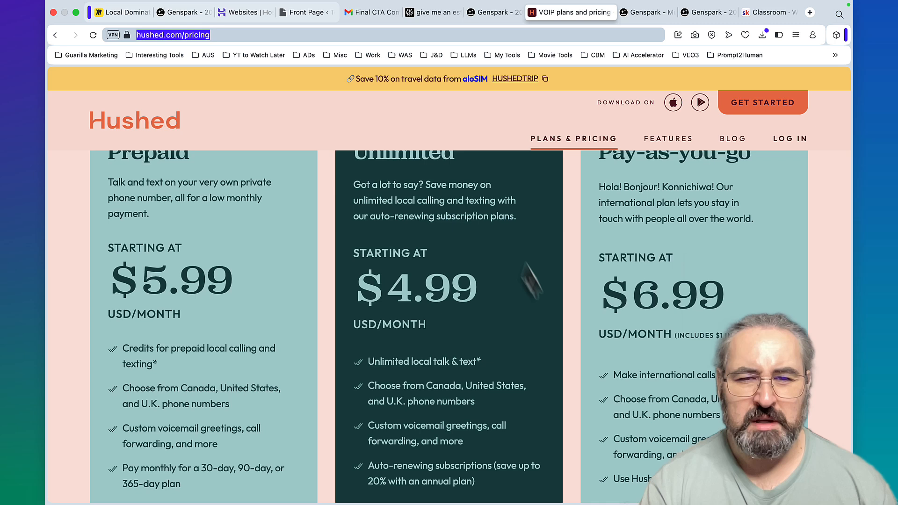
pyautogui.moveTo(508, 332)
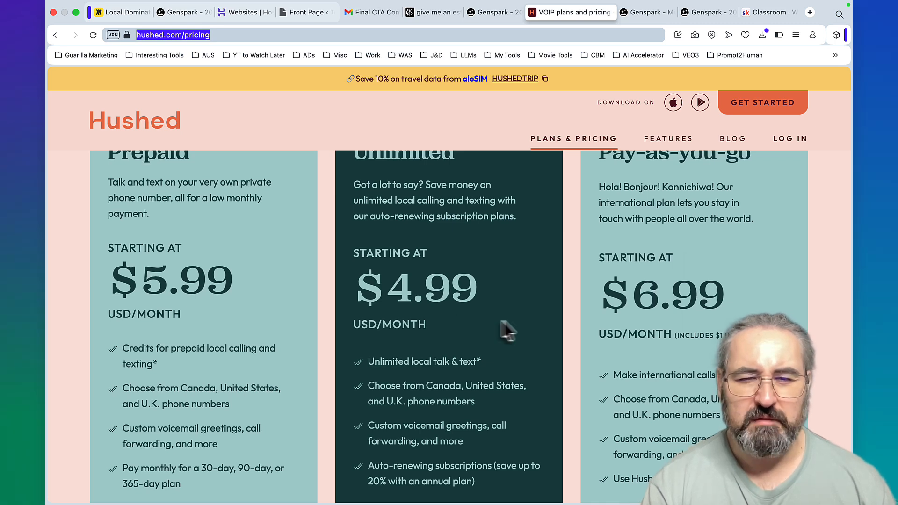
pyautogui.moveTo(500, 338)
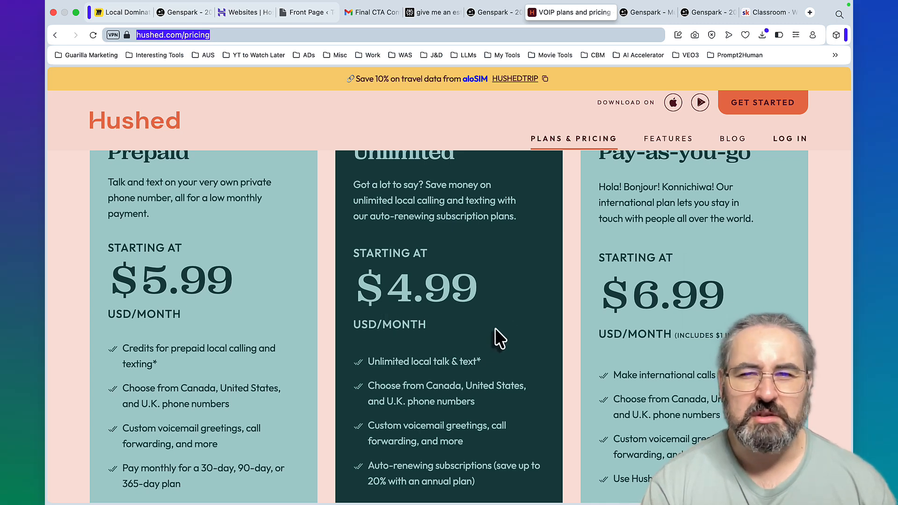
pyautogui.moveTo(483, 306)
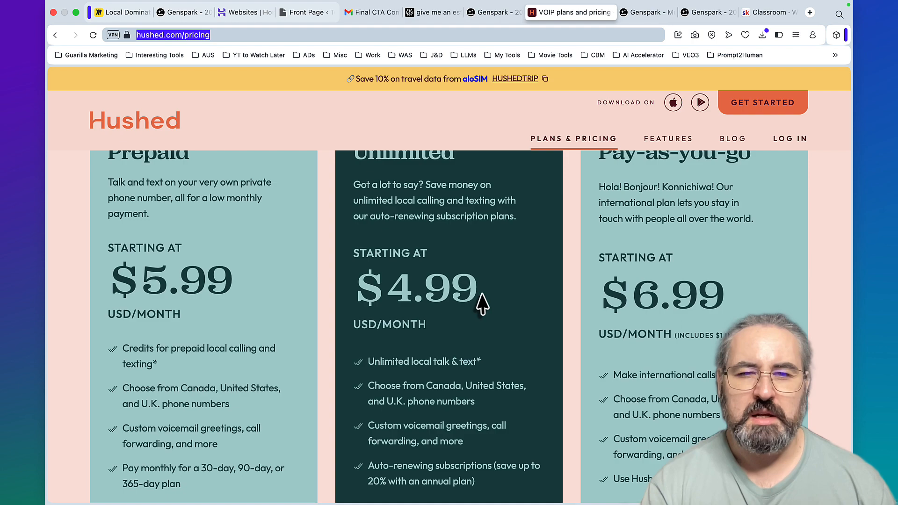
pyautogui.moveTo(434, 275)
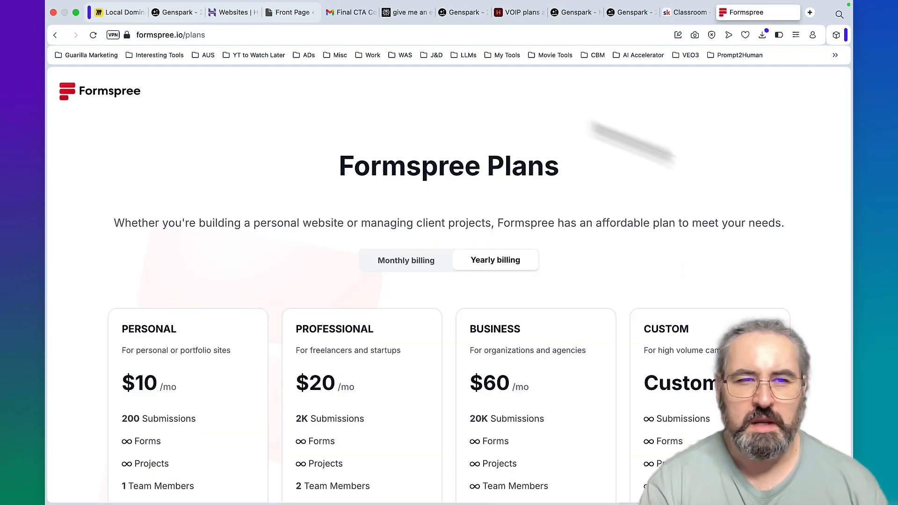
# - Scroll through Formspree's plan cards and comparison table, then return to the Miro board
pyautogui.scroll(-3)
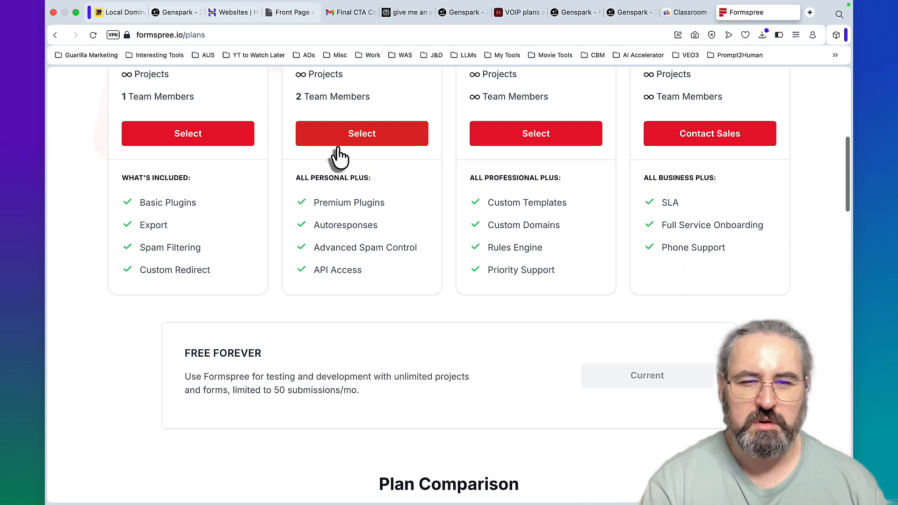
pyautogui.scroll(-3)
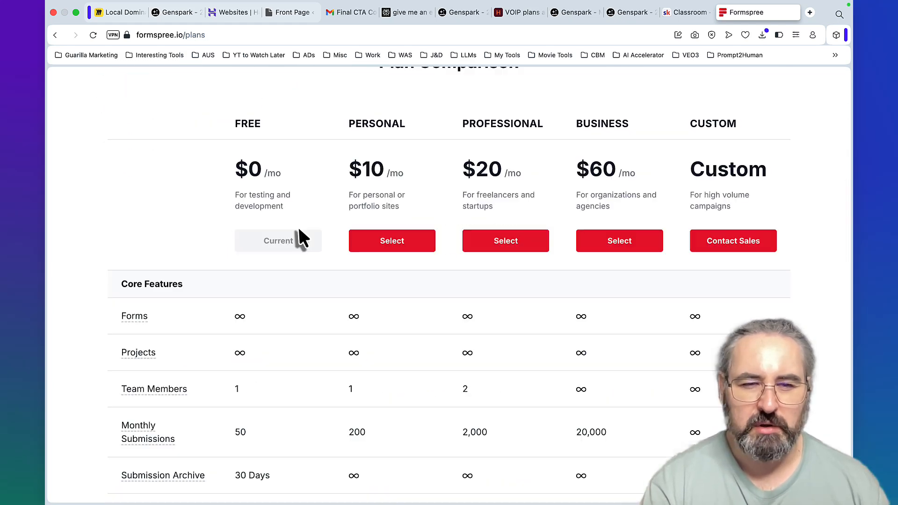
pyautogui.scroll(-3)
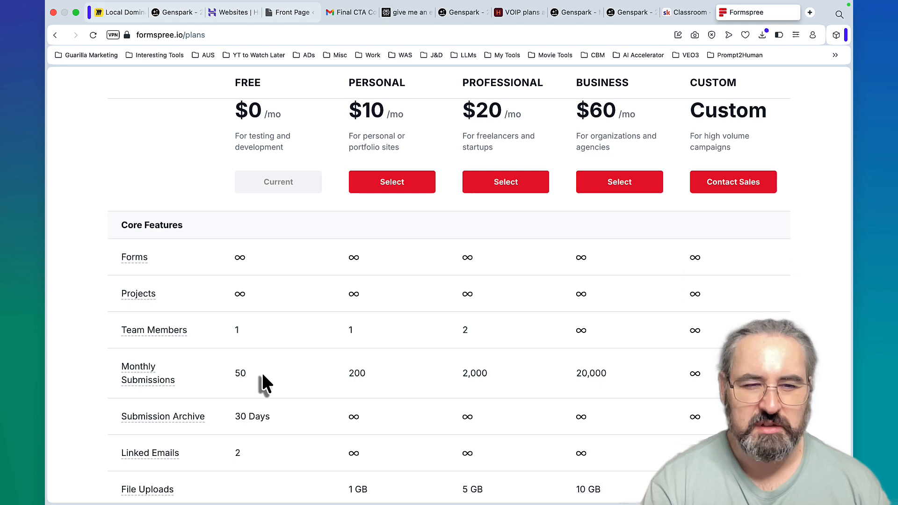
pyautogui.moveTo(262, 384)
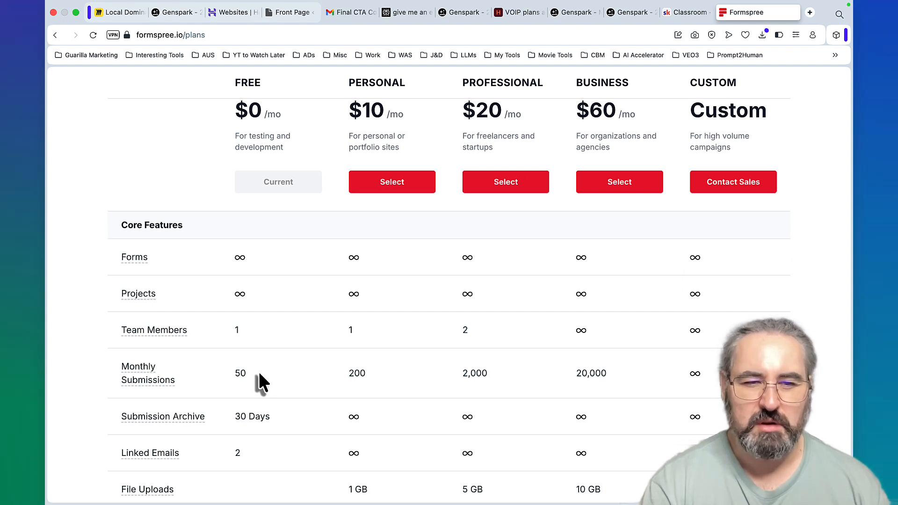
pyautogui.scroll(-3)
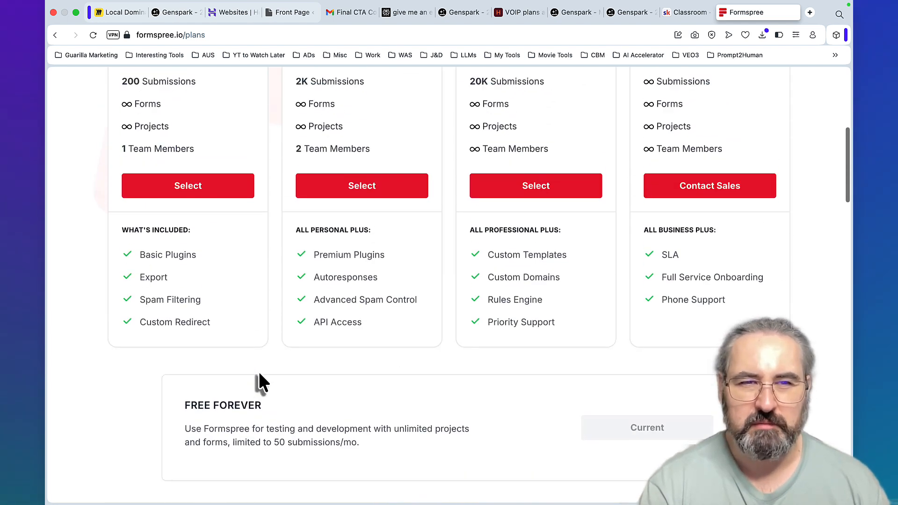
pyautogui.click(132, 12)
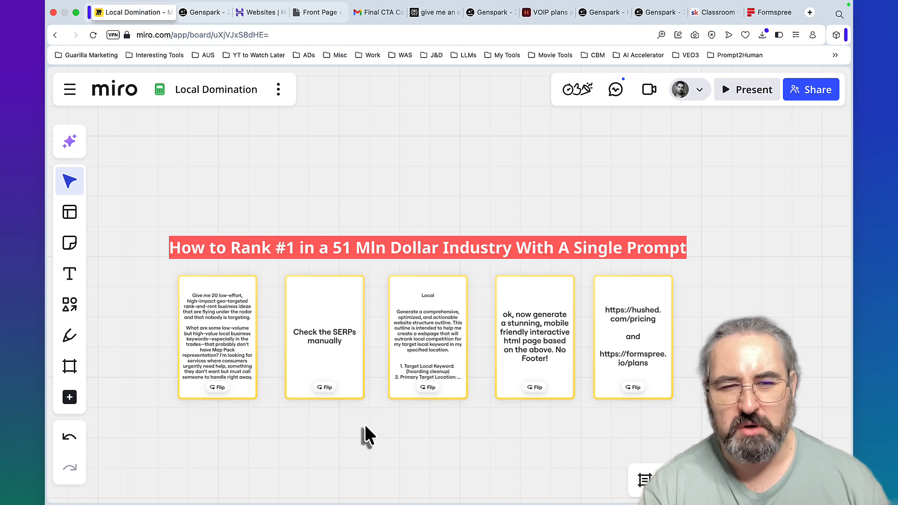
# - Click through the step cards, from the HTML page generation prompt to the lead-capture pricing links
pyautogui.click(217, 338)
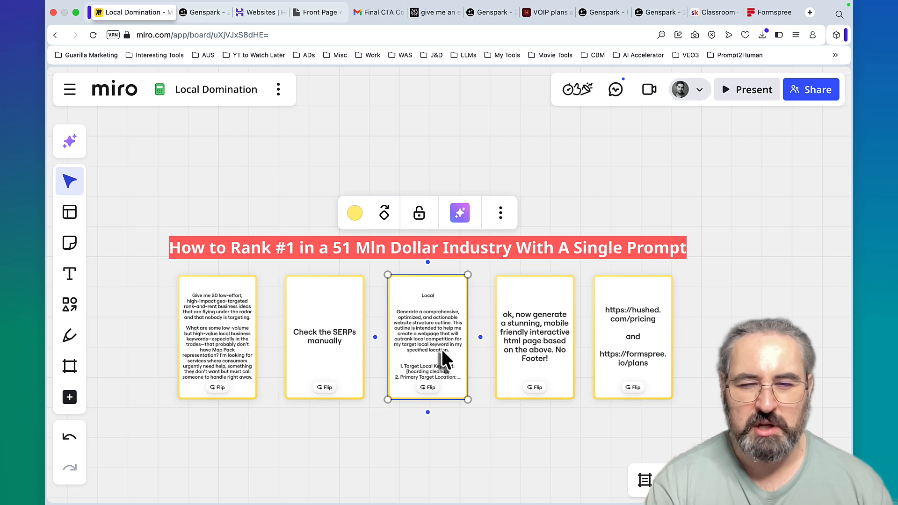
pyautogui.click(534, 338)
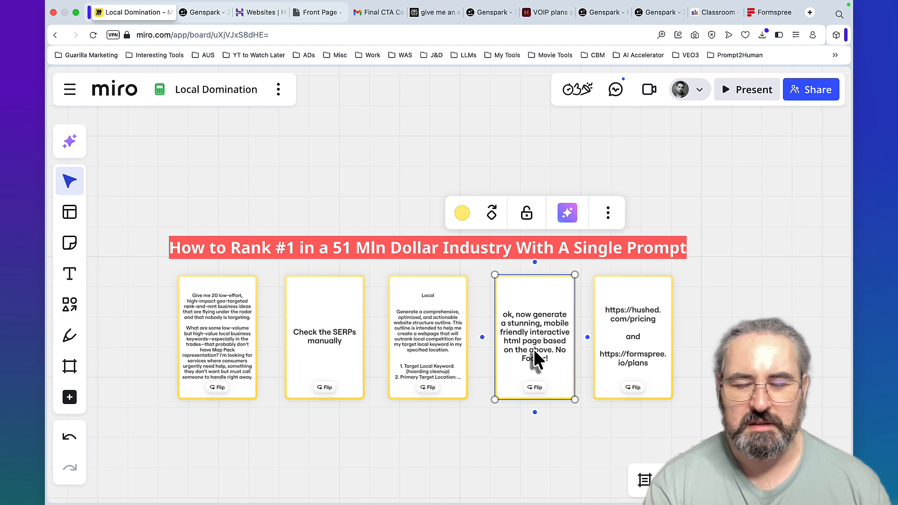
pyautogui.moveTo(627, 349)
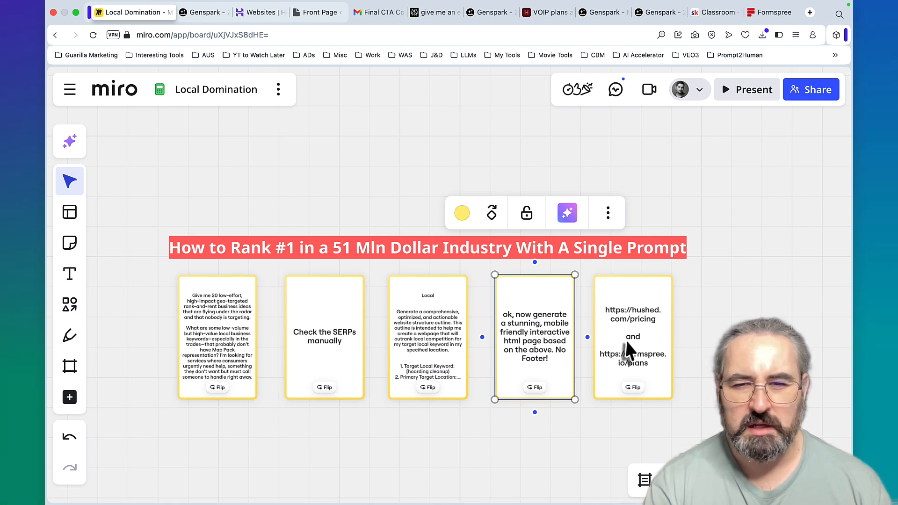
pyautogui.click(632, 337)
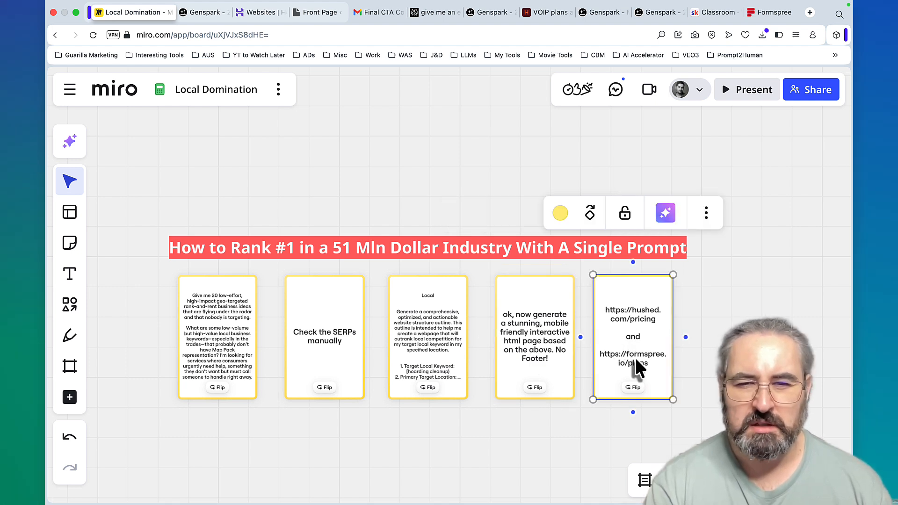